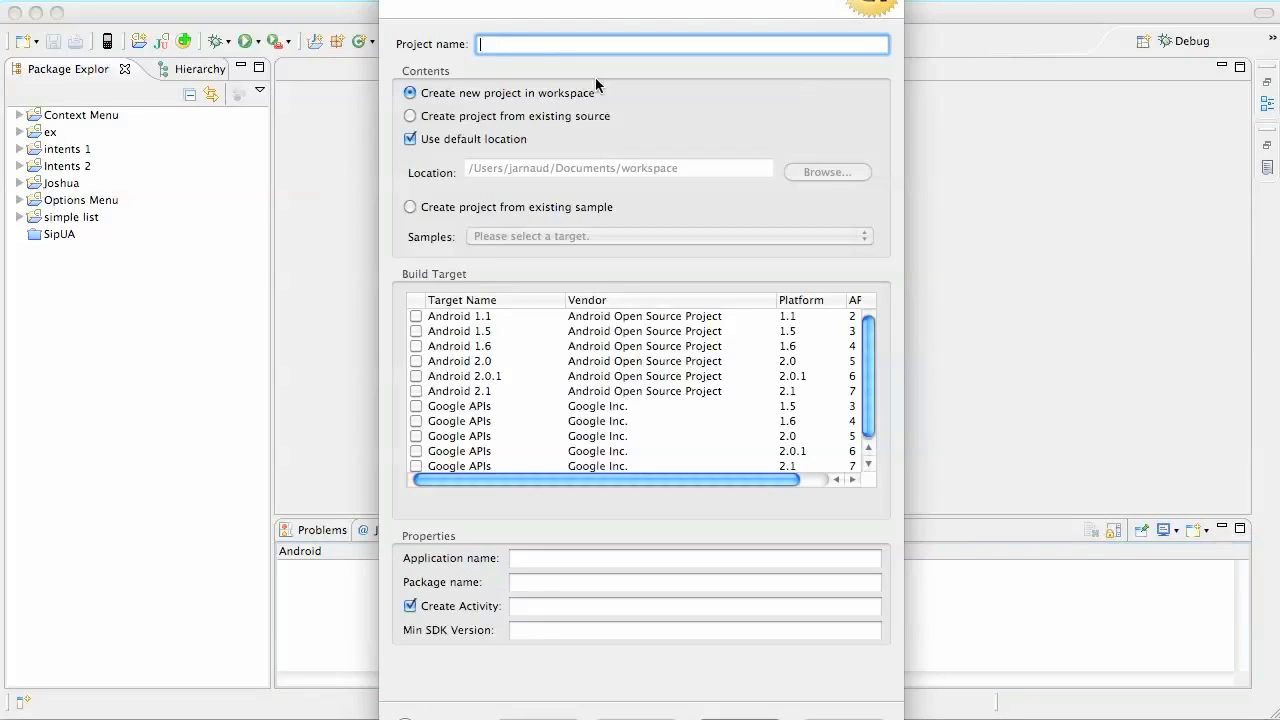
- Fill the wizard with project Localize, Android 2.1, package com.voxisland and activity Localize
text(L)
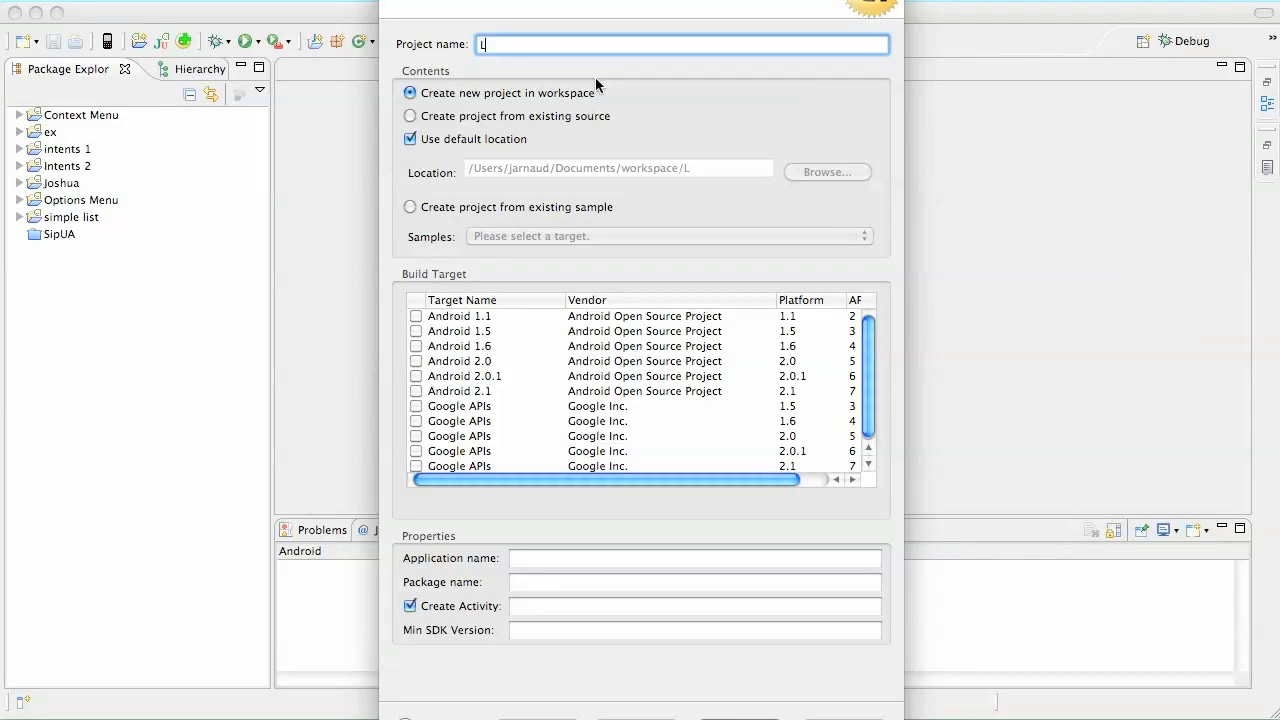
text(ocalize)
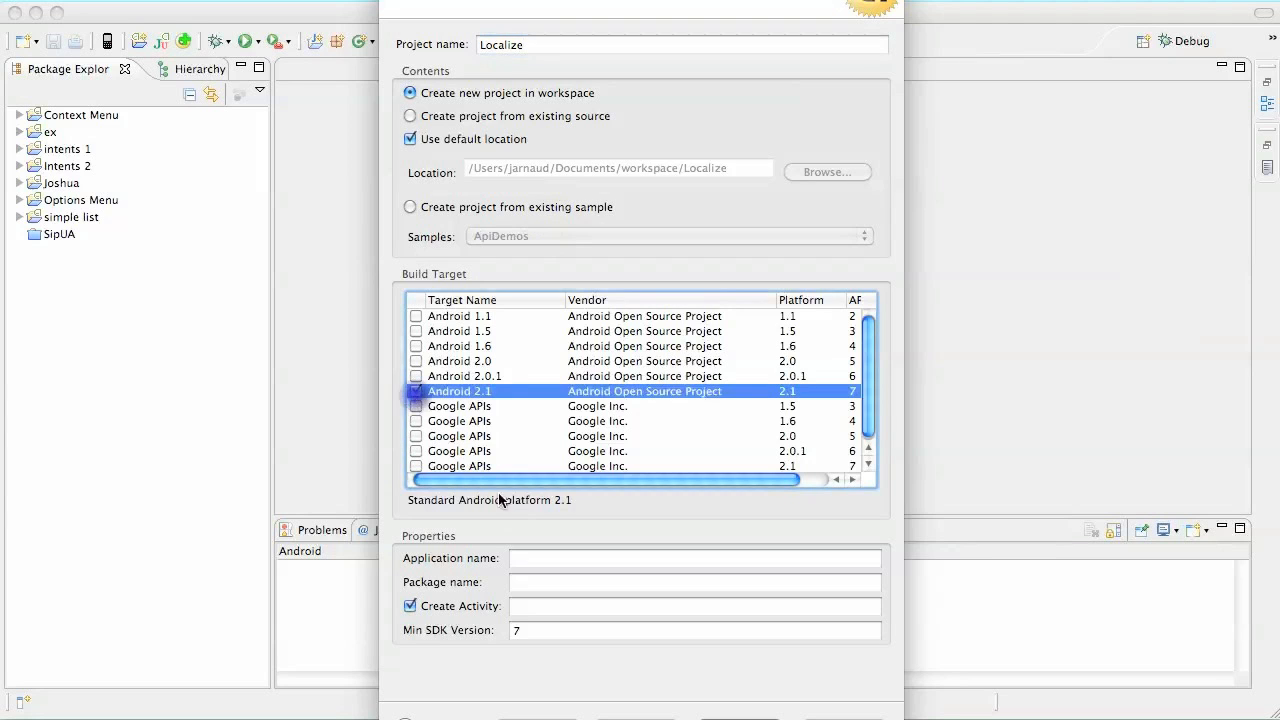
text(Localize)
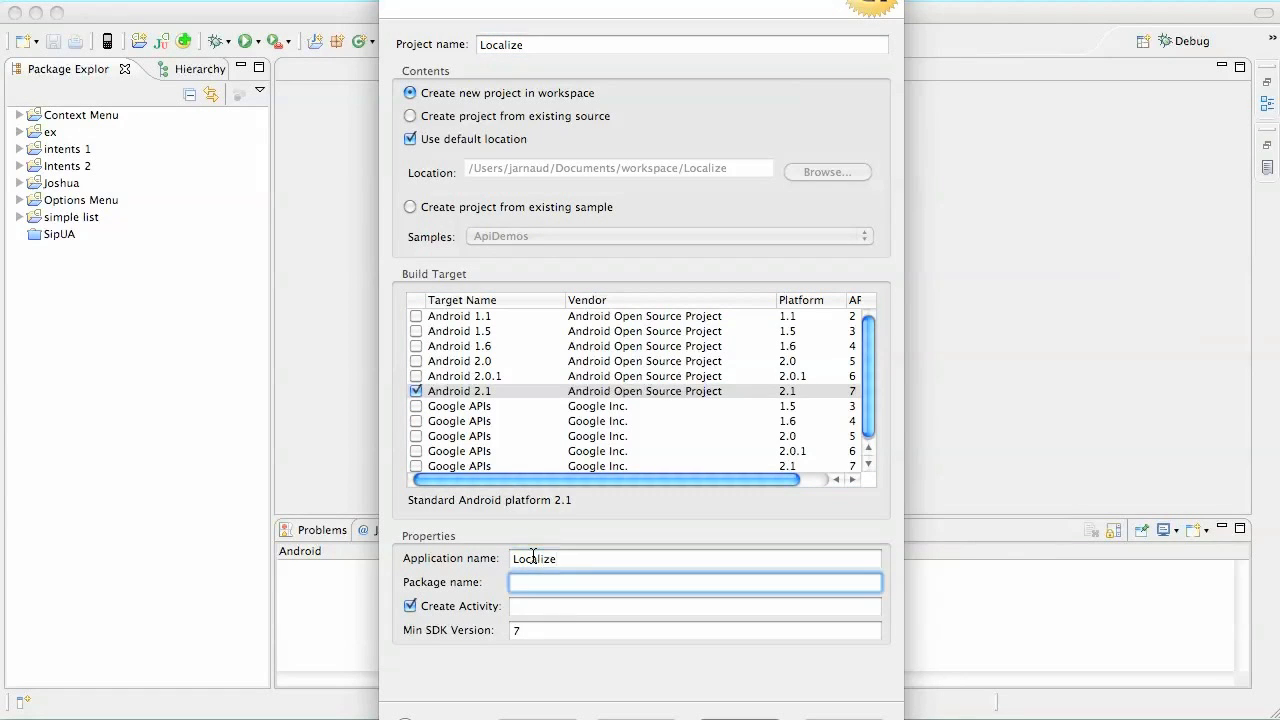
text(com.voxisland)
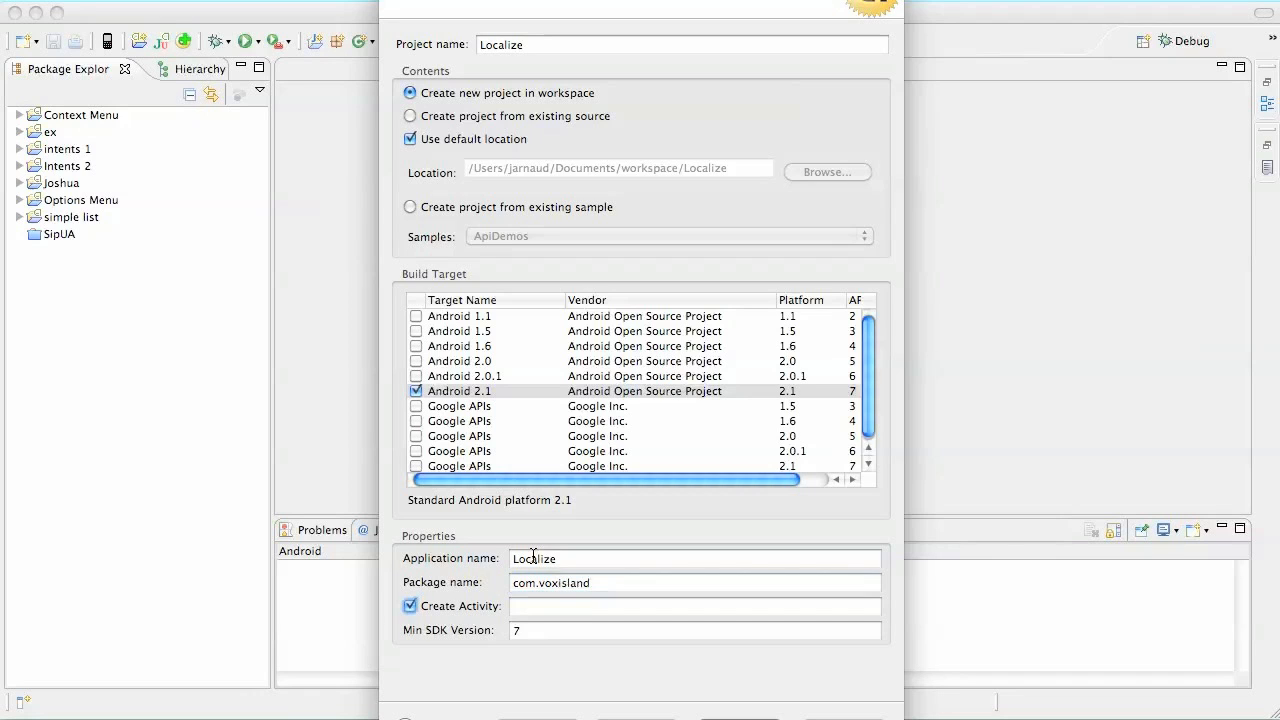
text(Localiz)
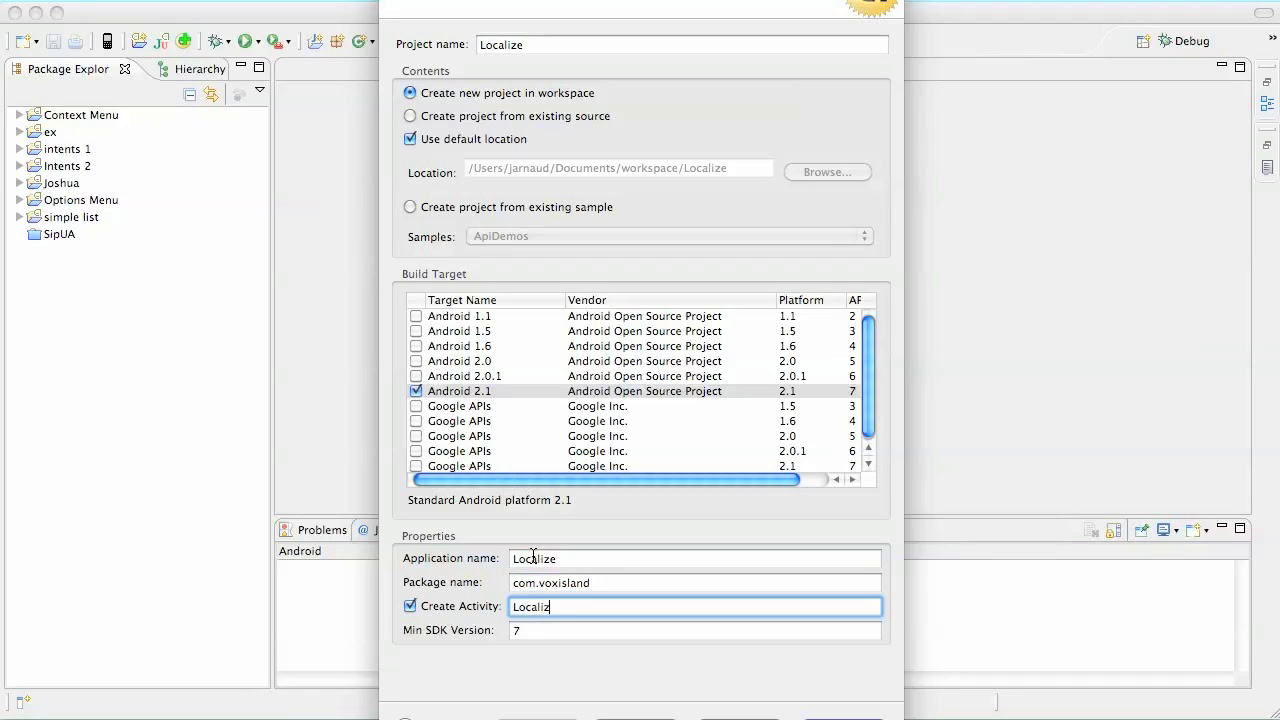
text(e)
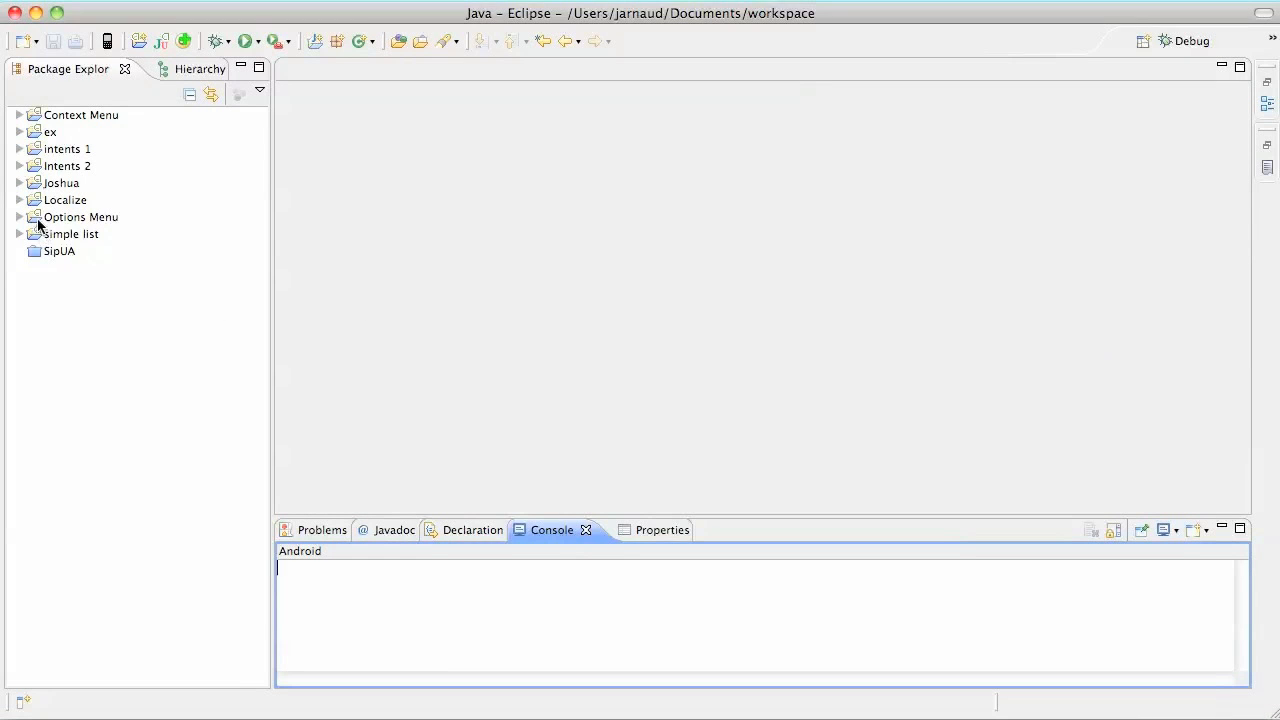
- Expand Localize > res > values in Package Explorer to reveal strings.xml
click(20, 200)
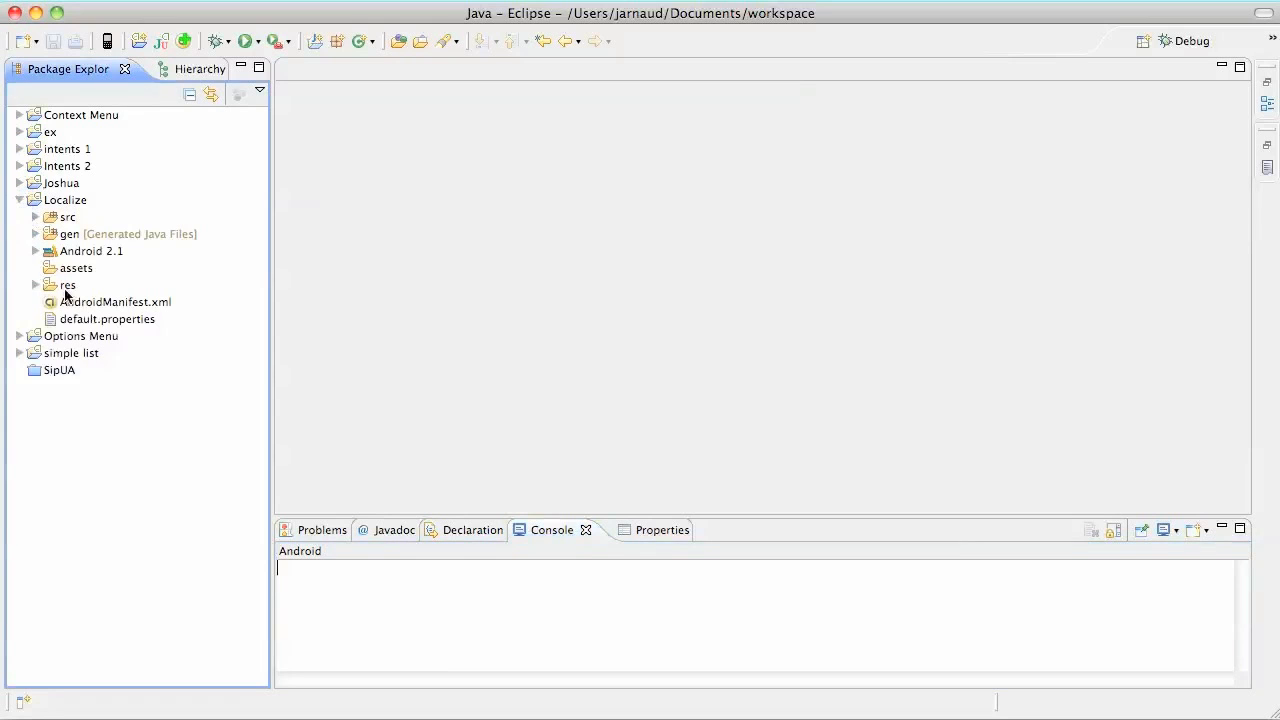
click(36, 284)
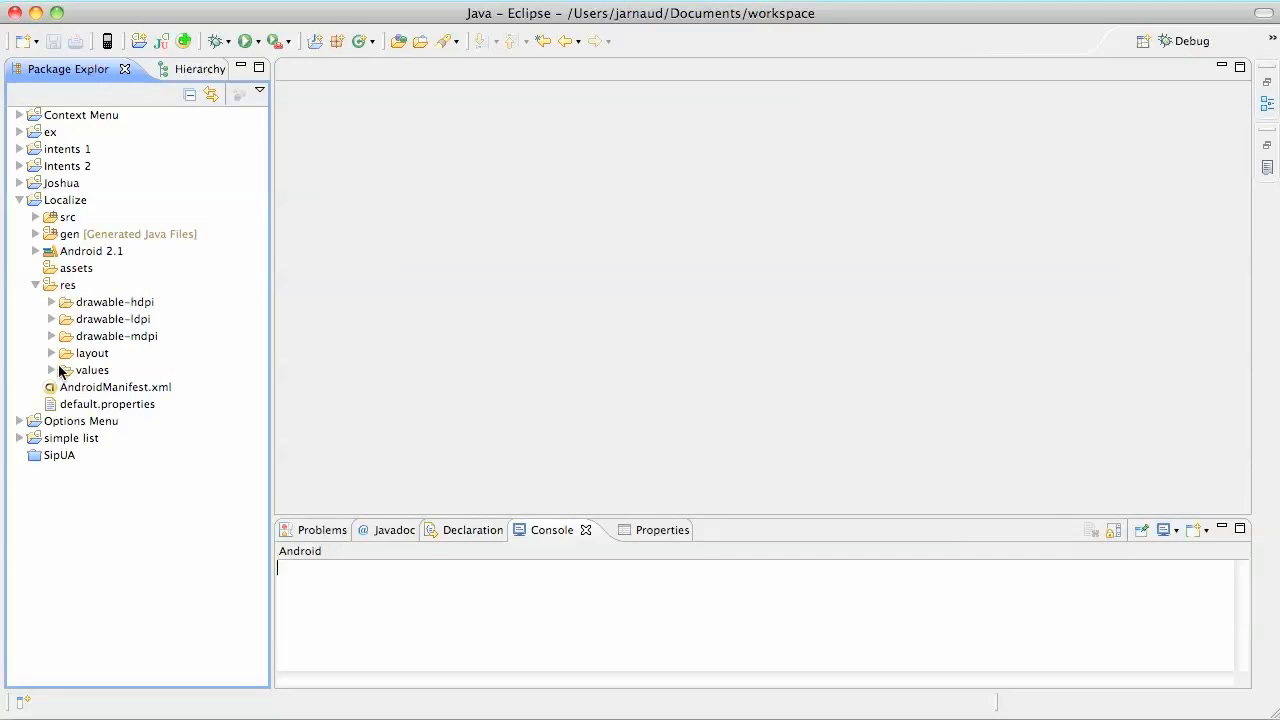
click(52, 370)
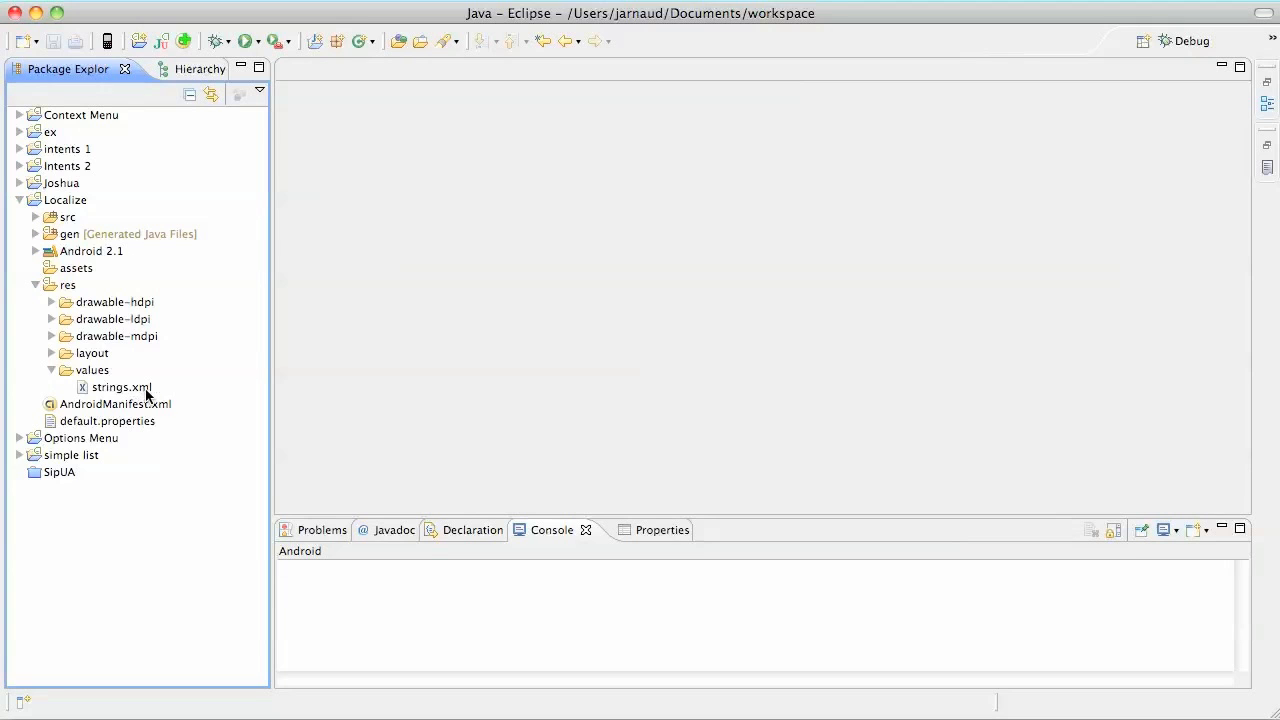
mouse_move(130, 394)
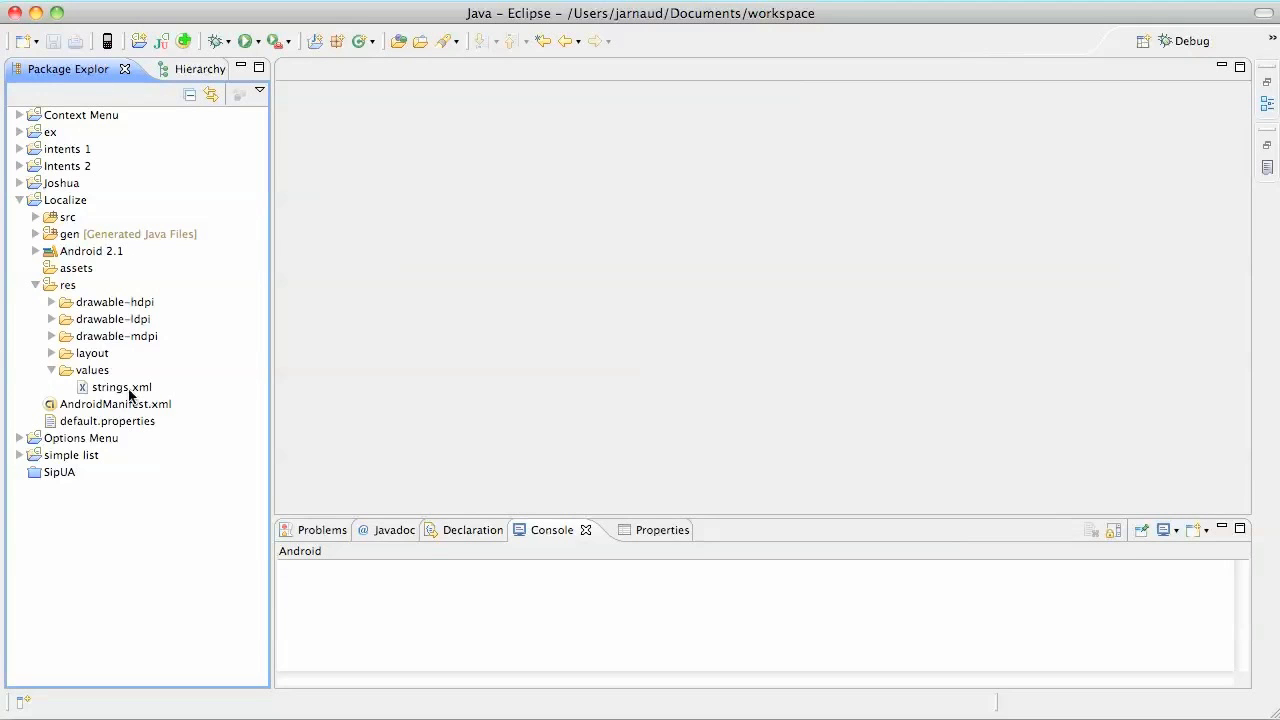
- View values/strings.xml as raw XML source, then select the res folder for a new file
double_click(122, 388)
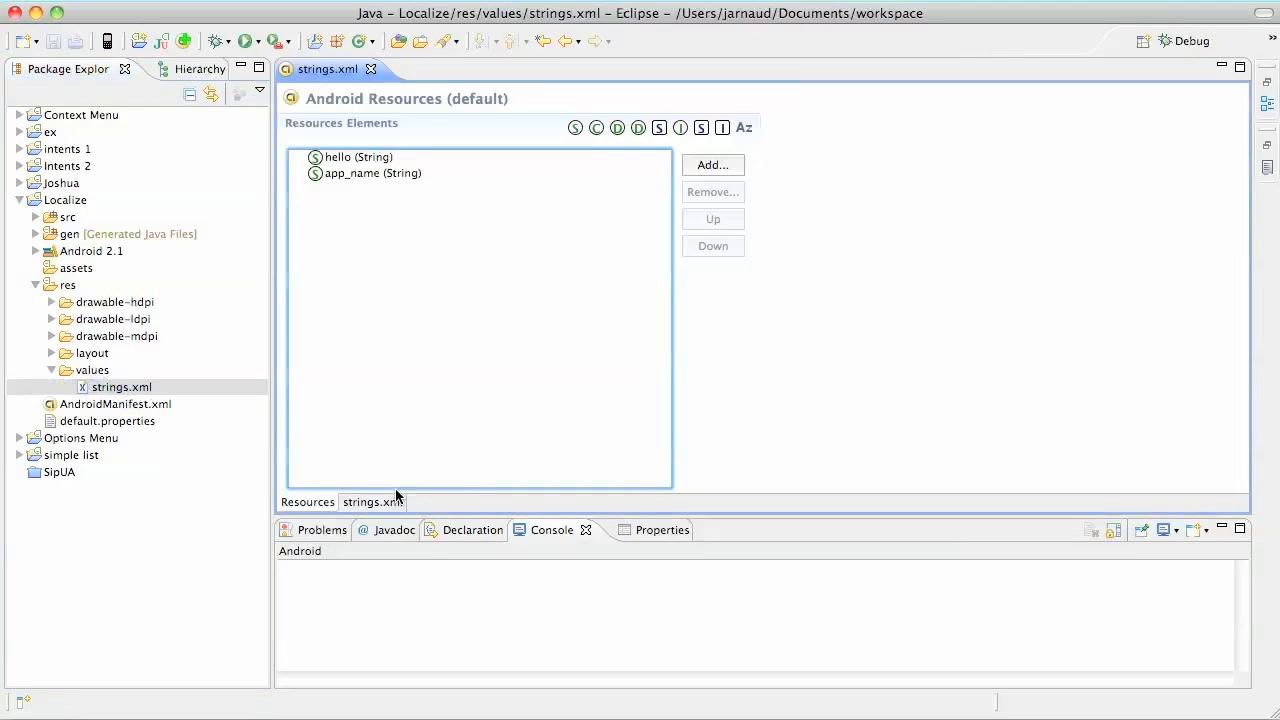
click(372, 500)
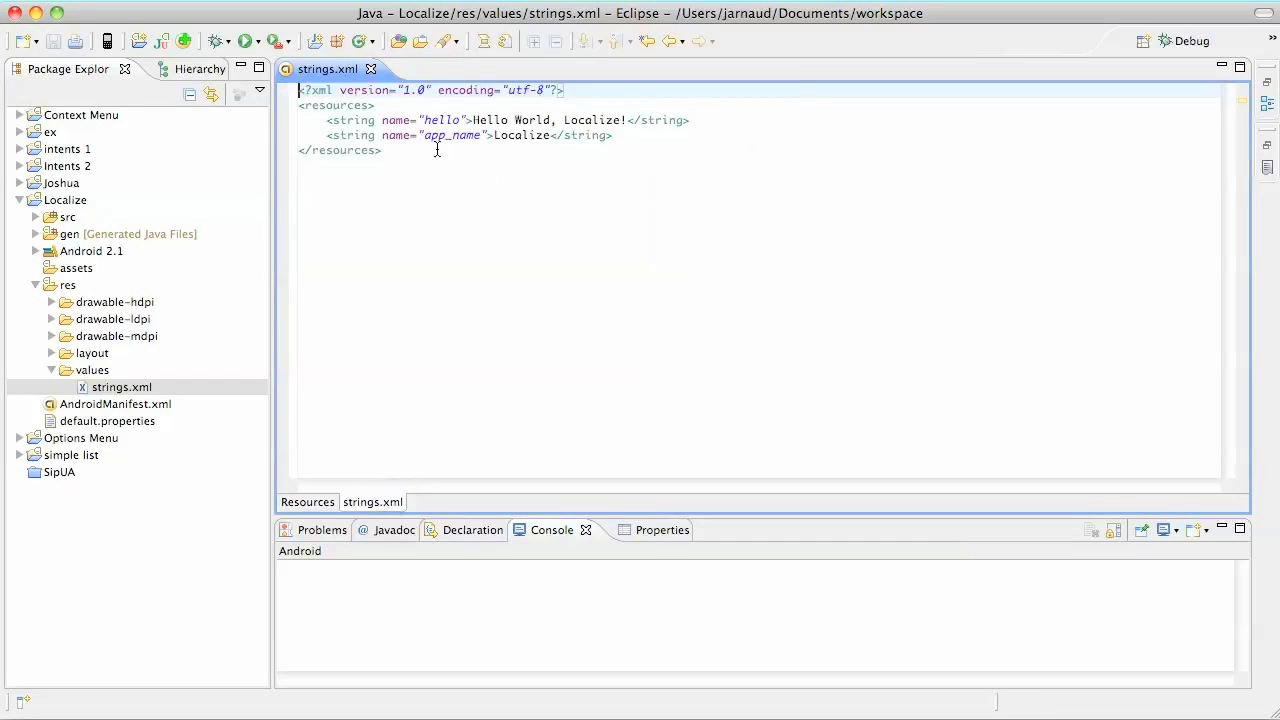
mouse_move(490, 170)
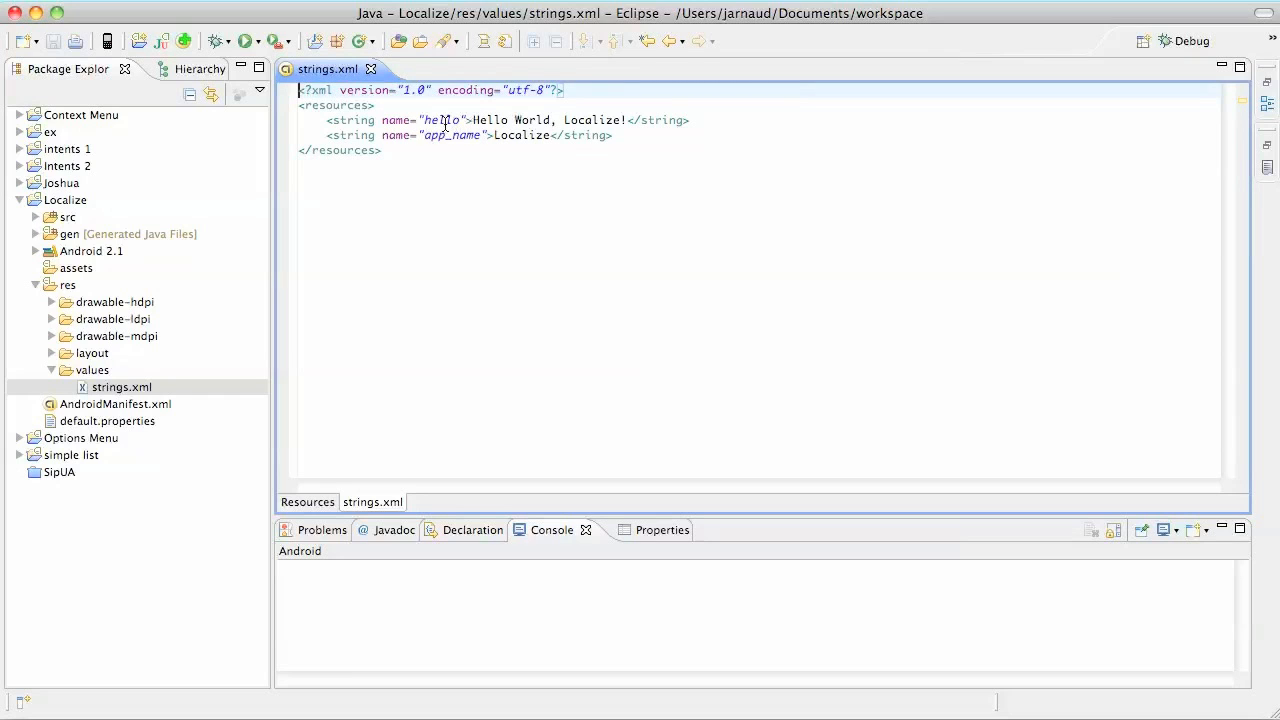
mouse_move(450, 136)
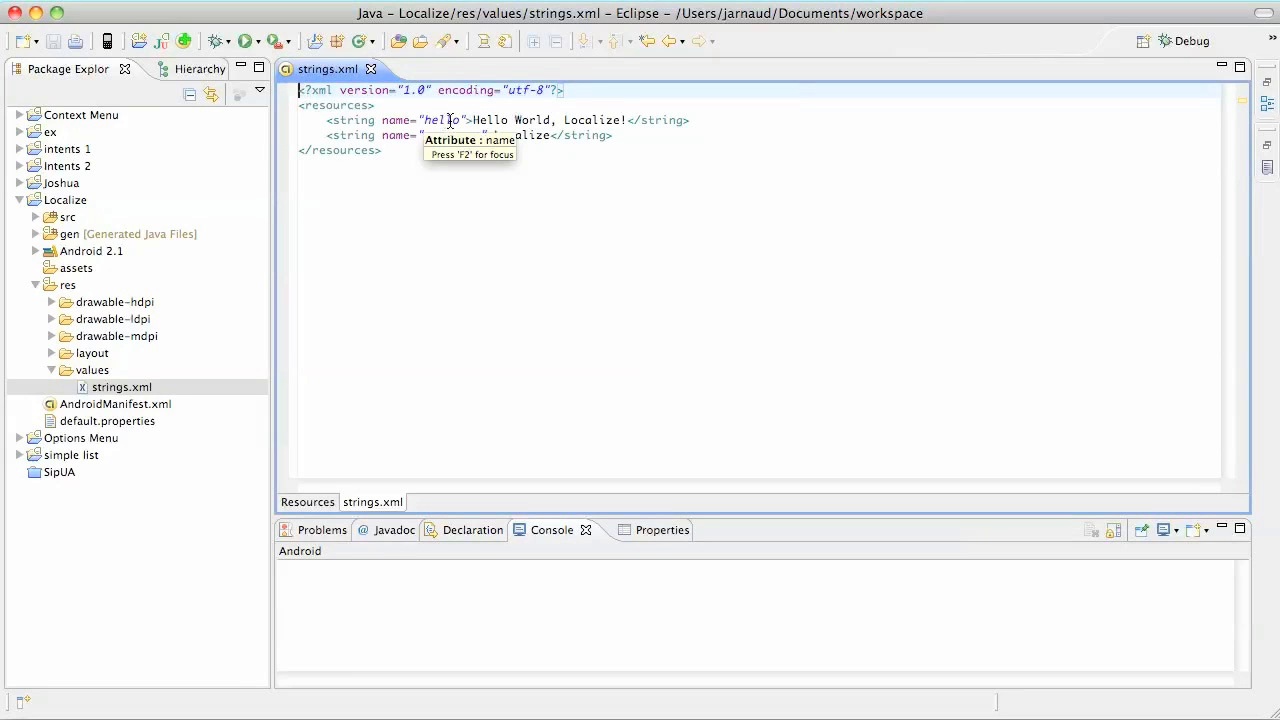
mouse_move(80, 288)
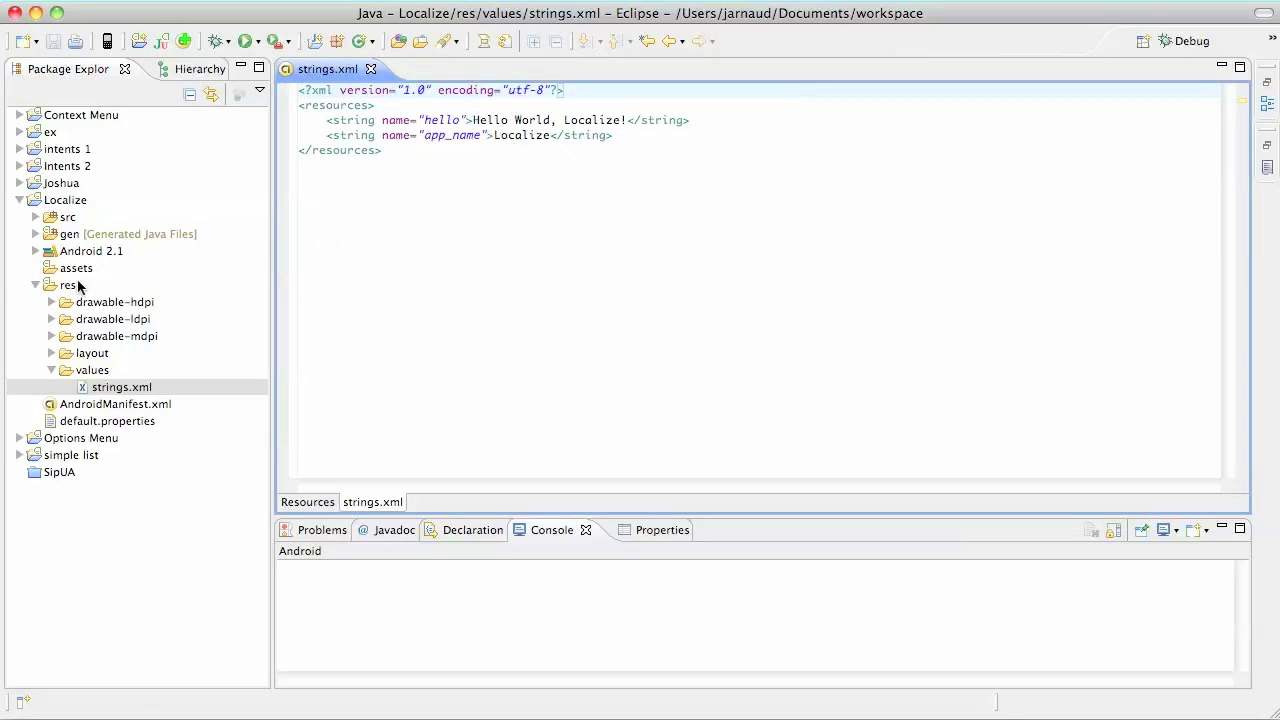
click(72, 284)
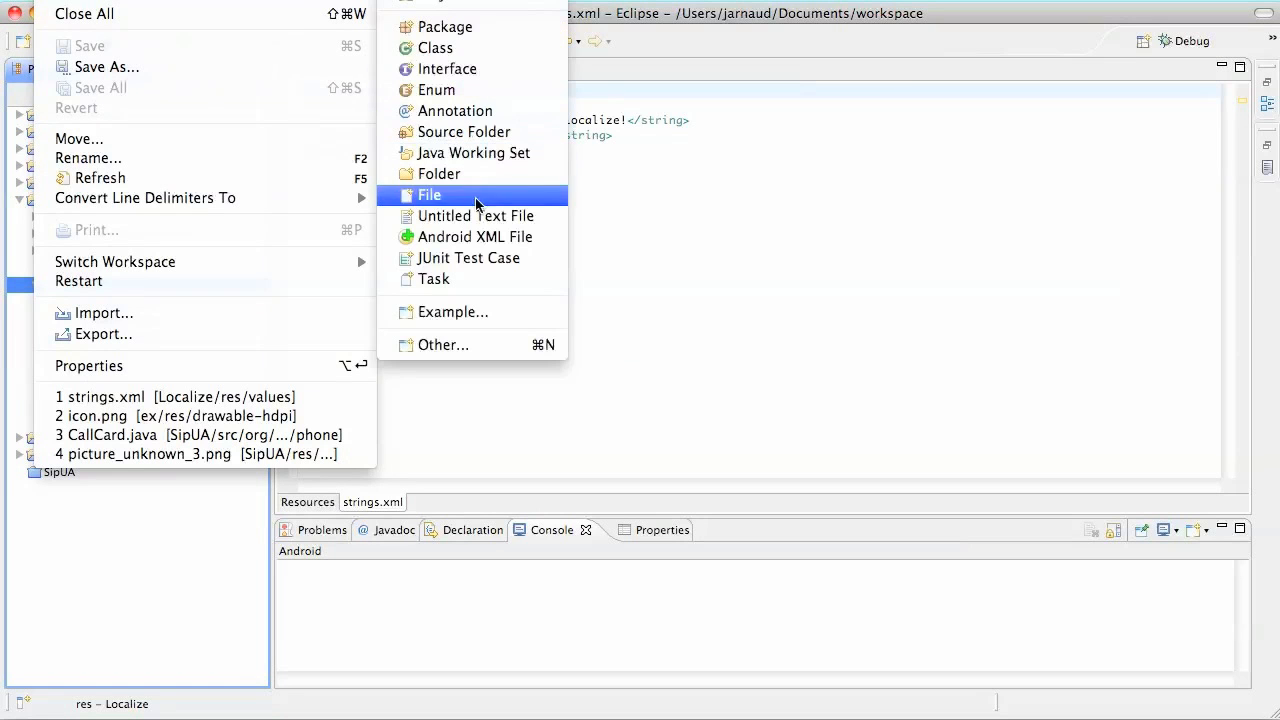
mouse_move(514, 246)
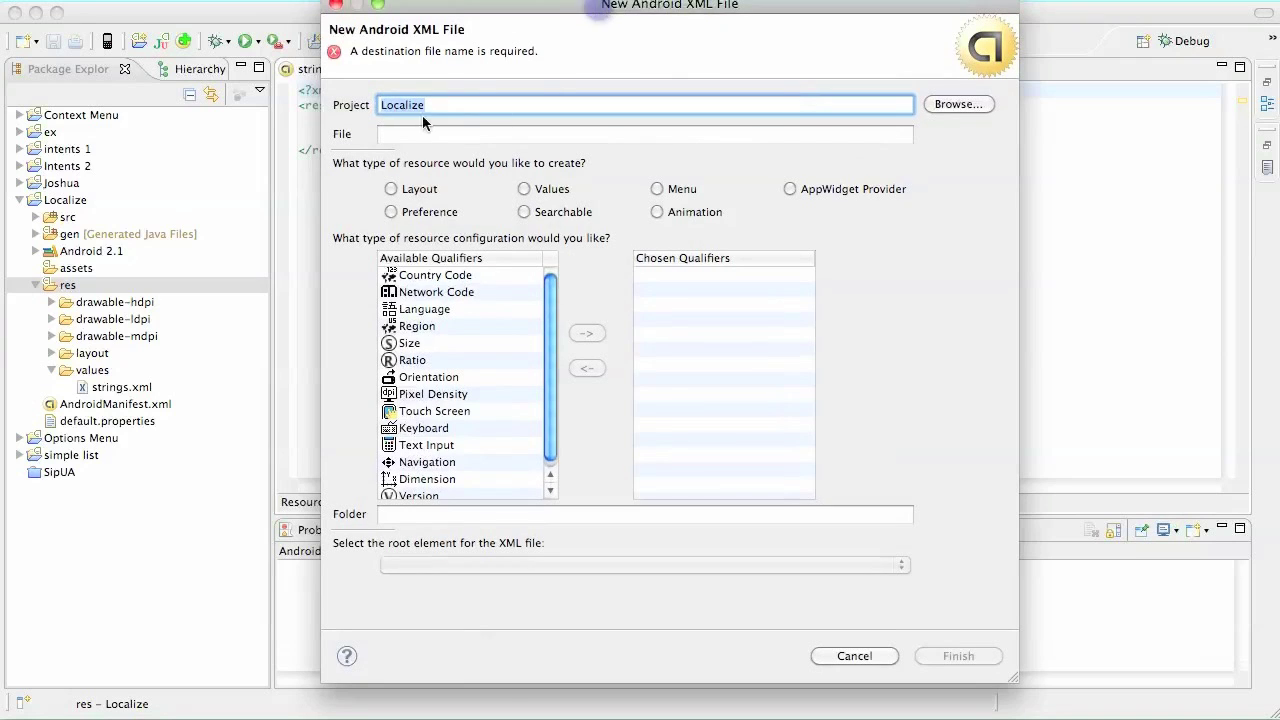
- Create a Values resource file strings.xml with language qualifier fr, producing res/values-fr/strings.xml
click(644, 134)
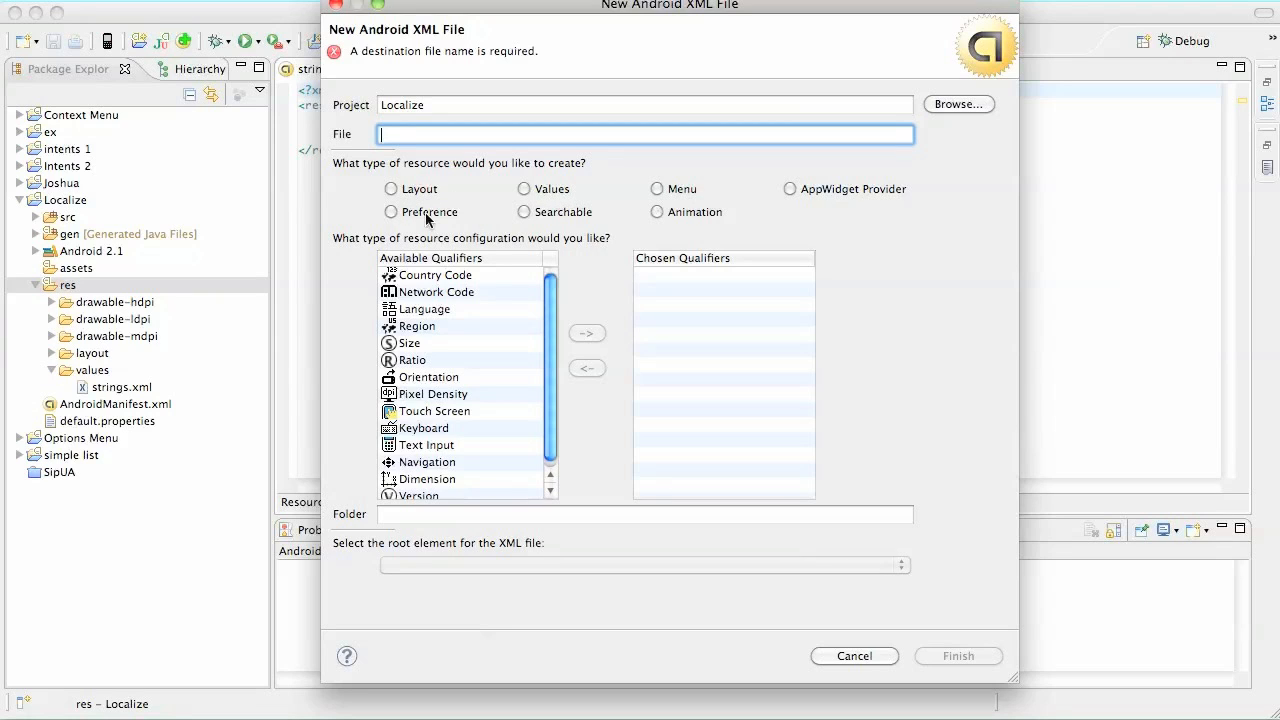
click(524, 188)
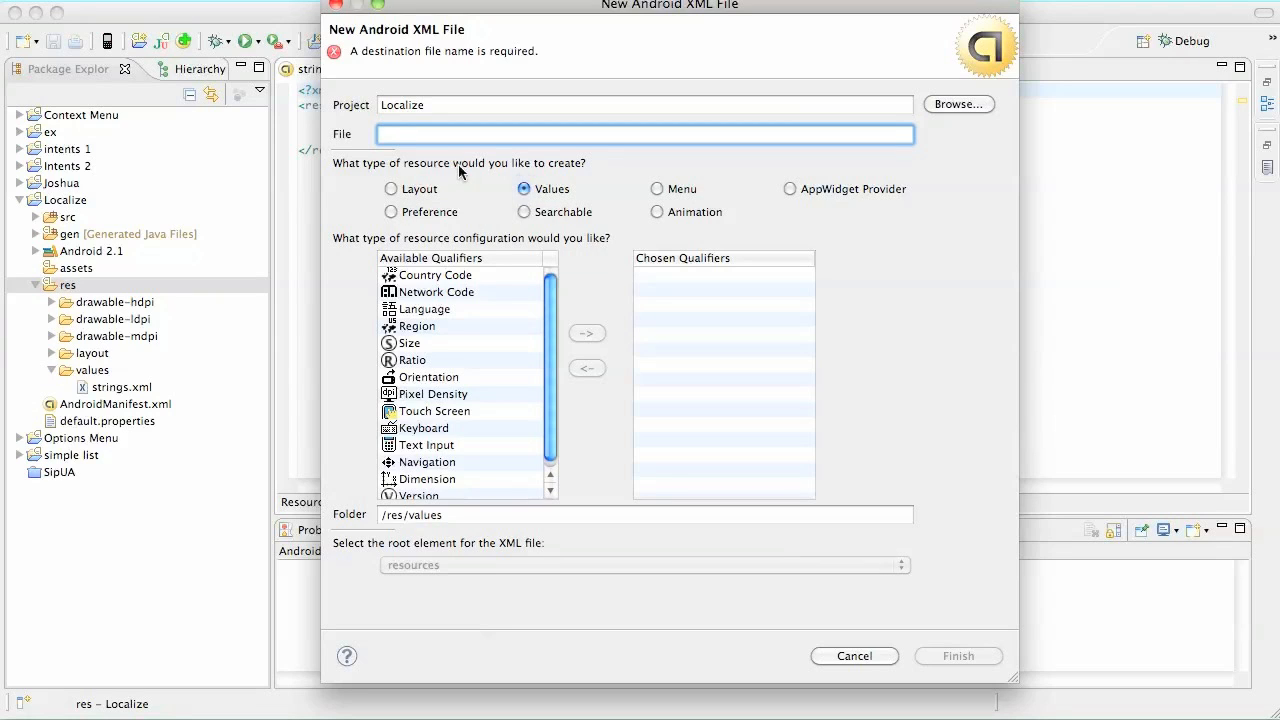
mouse_move(456, 140)
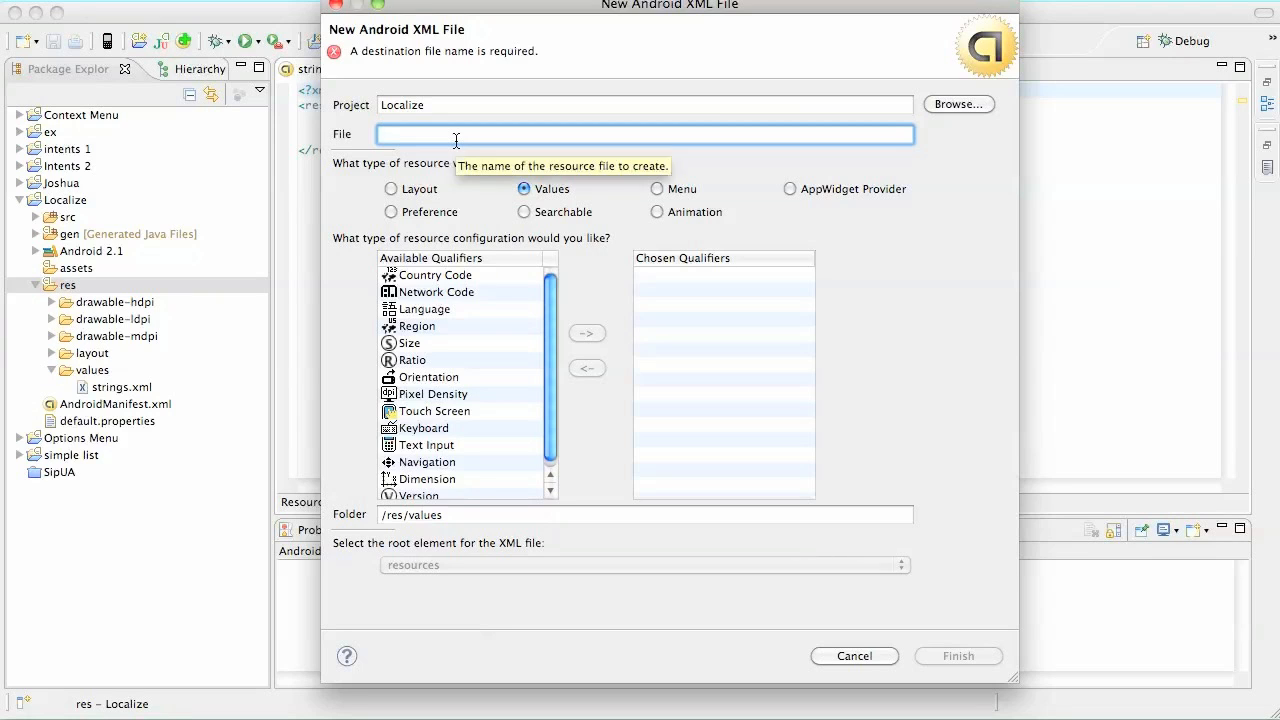
text(strings.xml)
click(644, 514)
text(-fr)
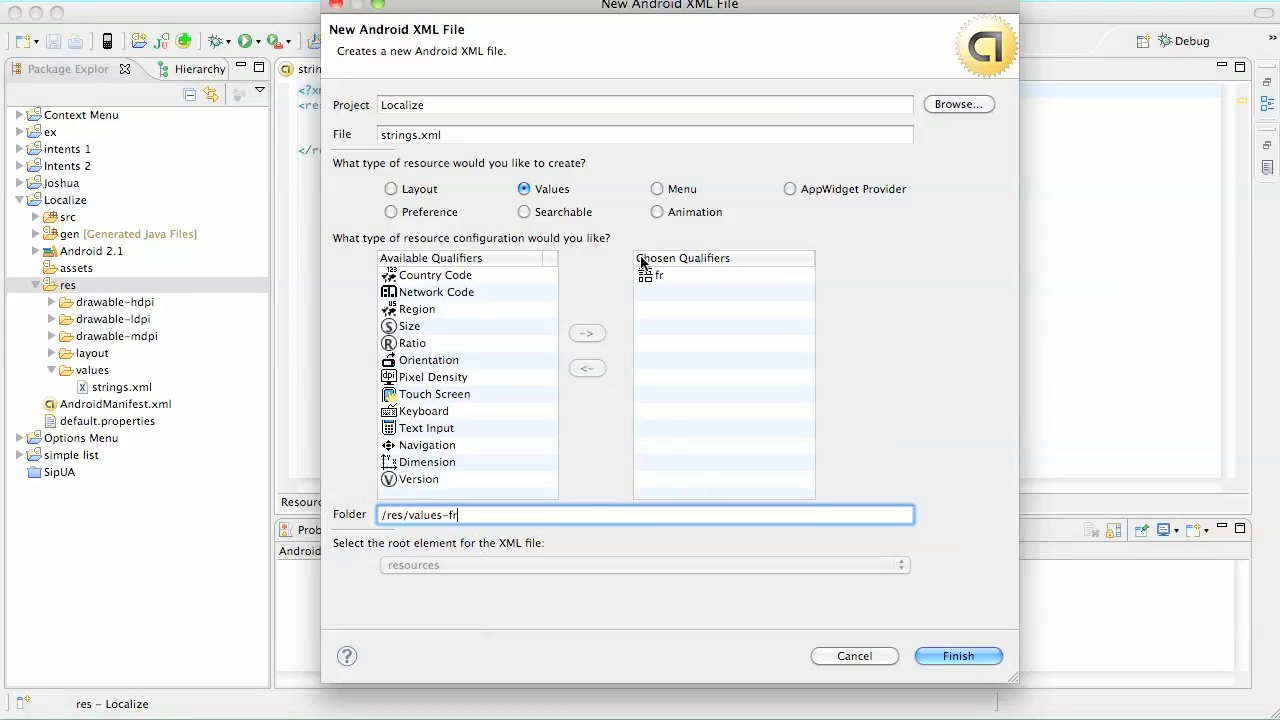
mouse_move(684, 280)
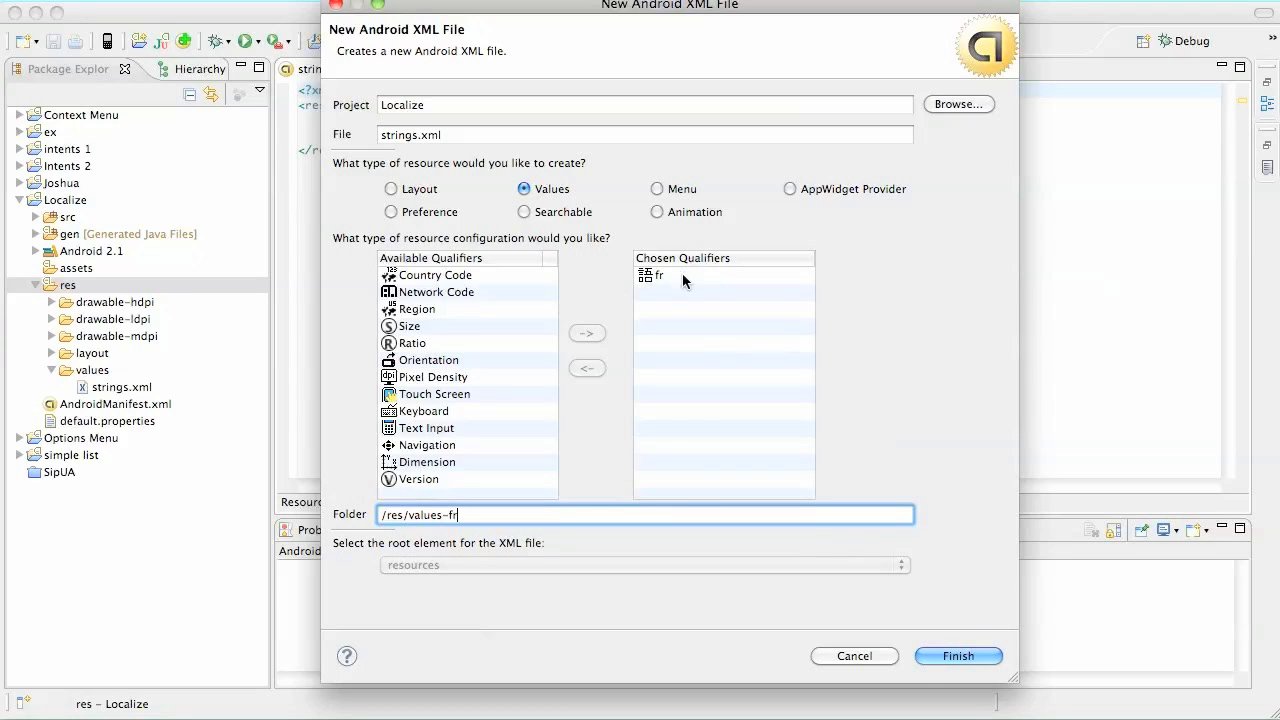
click(660, 276)
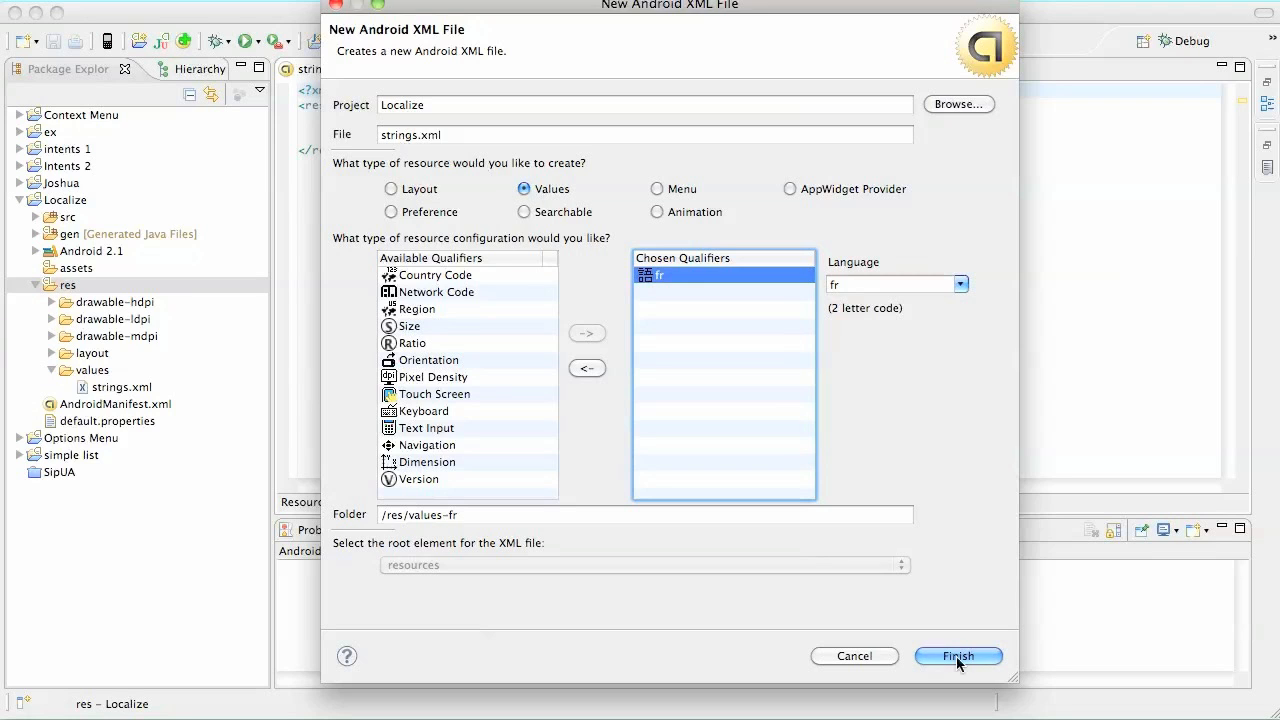
click(958, 656)
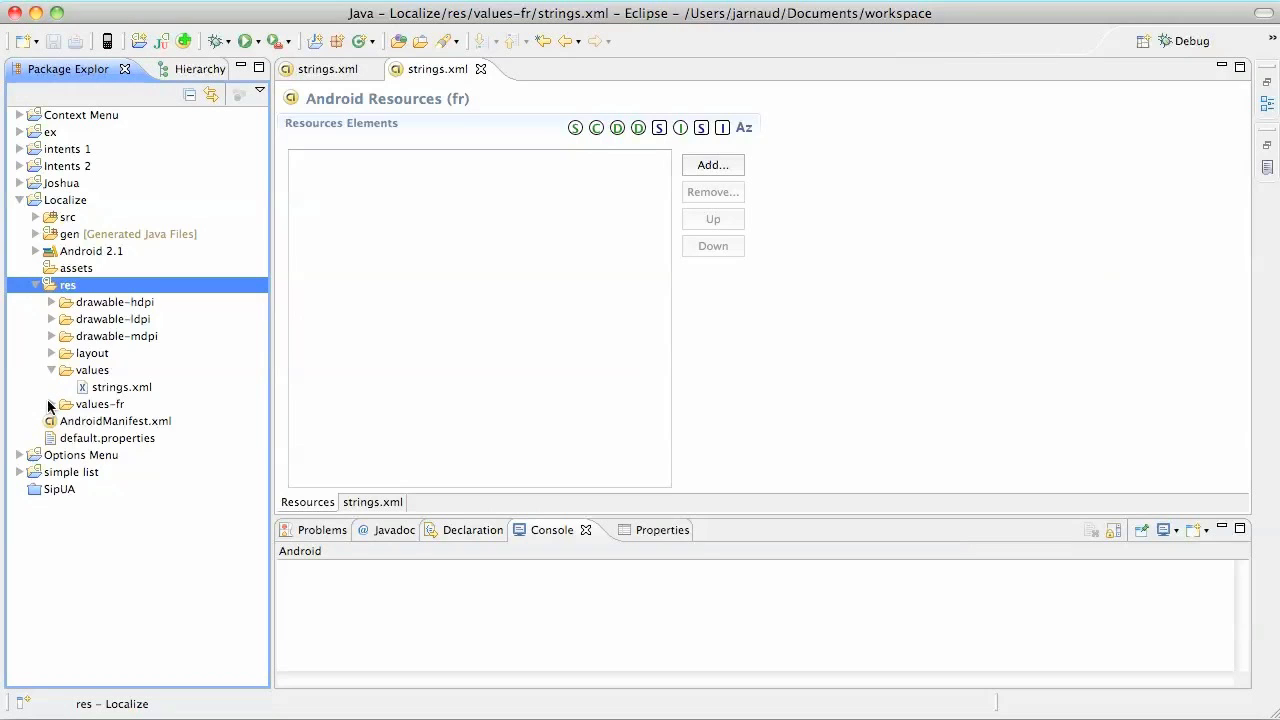
- Paste the English strings into values-fr/strings.xml, translate hello to 'Salut le Monde, Localize!' and save
click(52, 404)
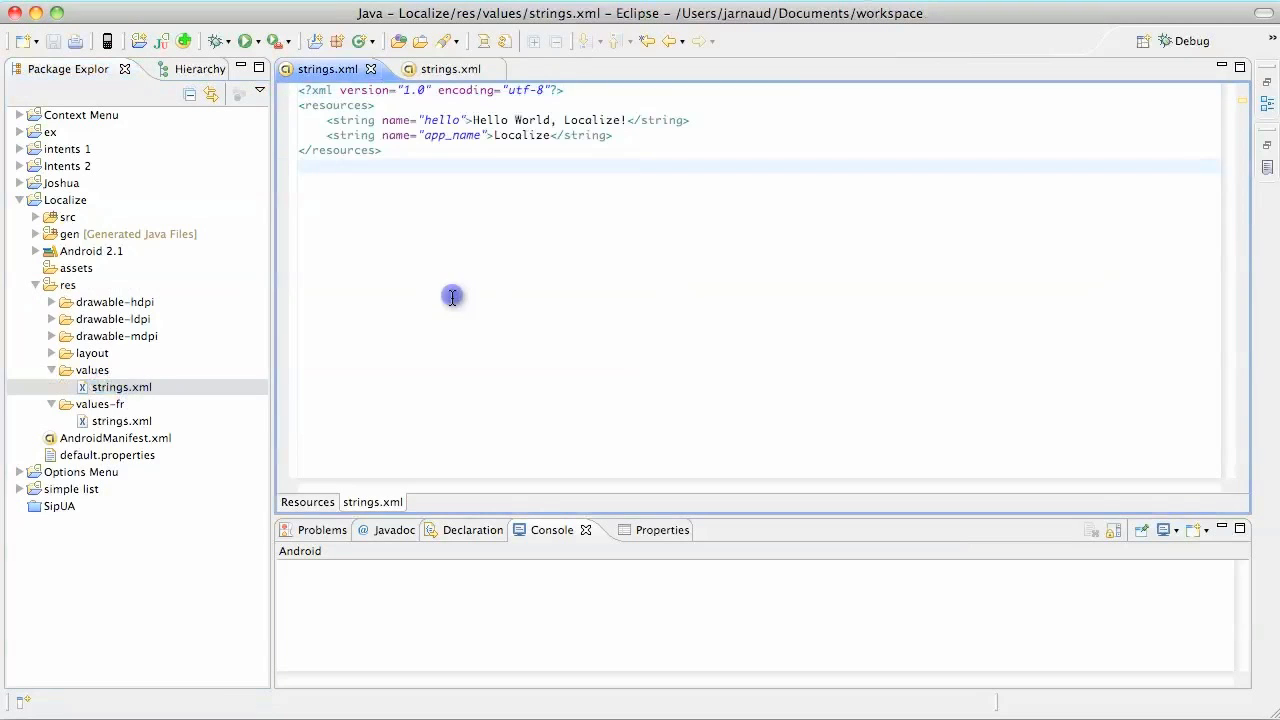
key(cmd+a)
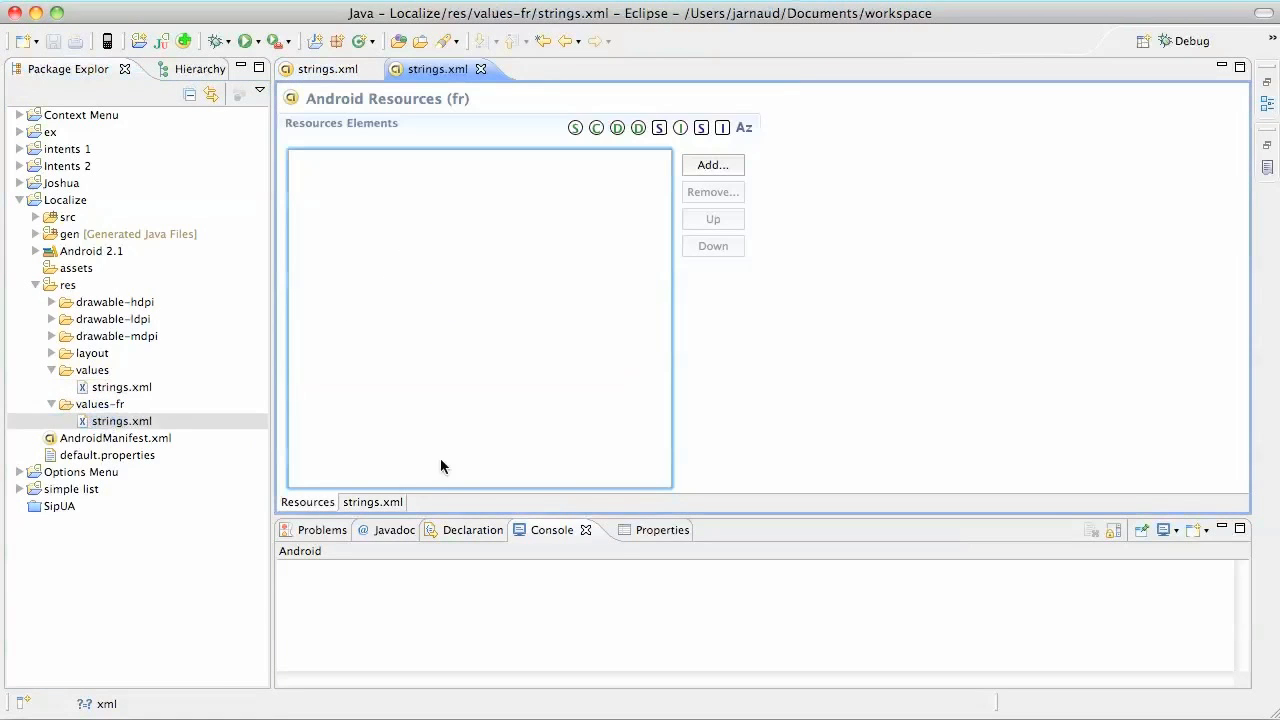
click(372, 502)
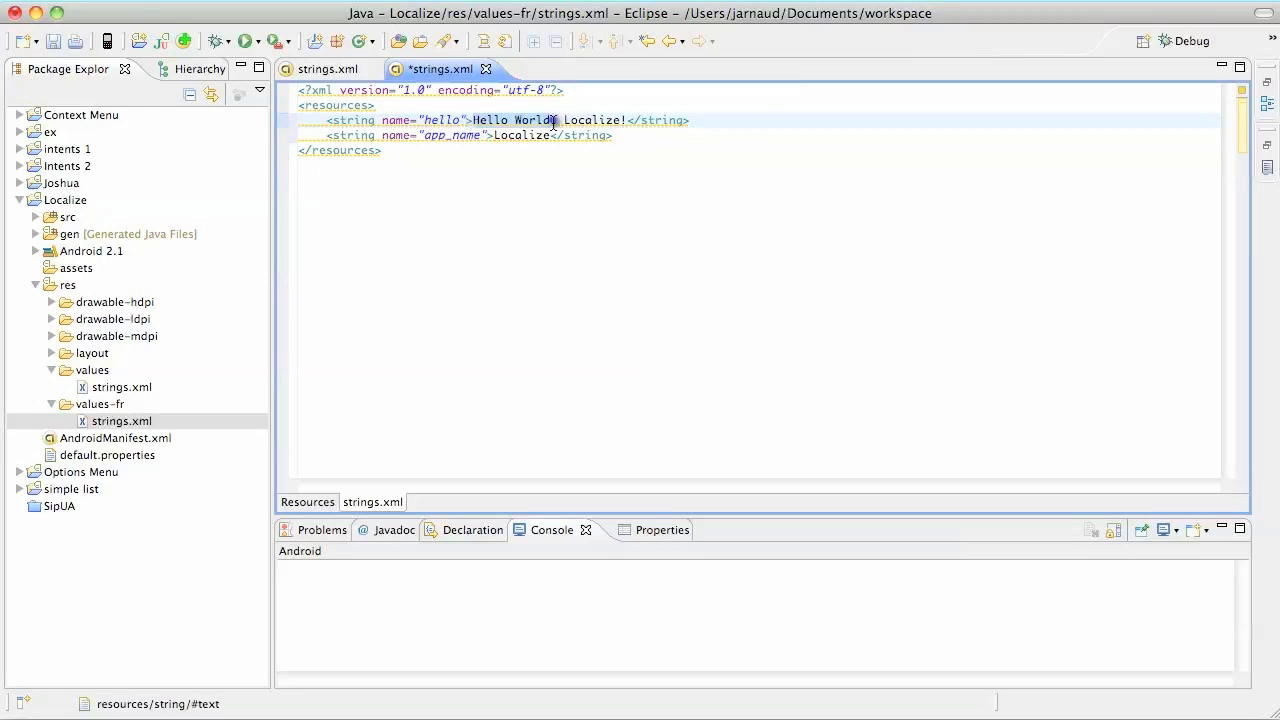
text(Salut)
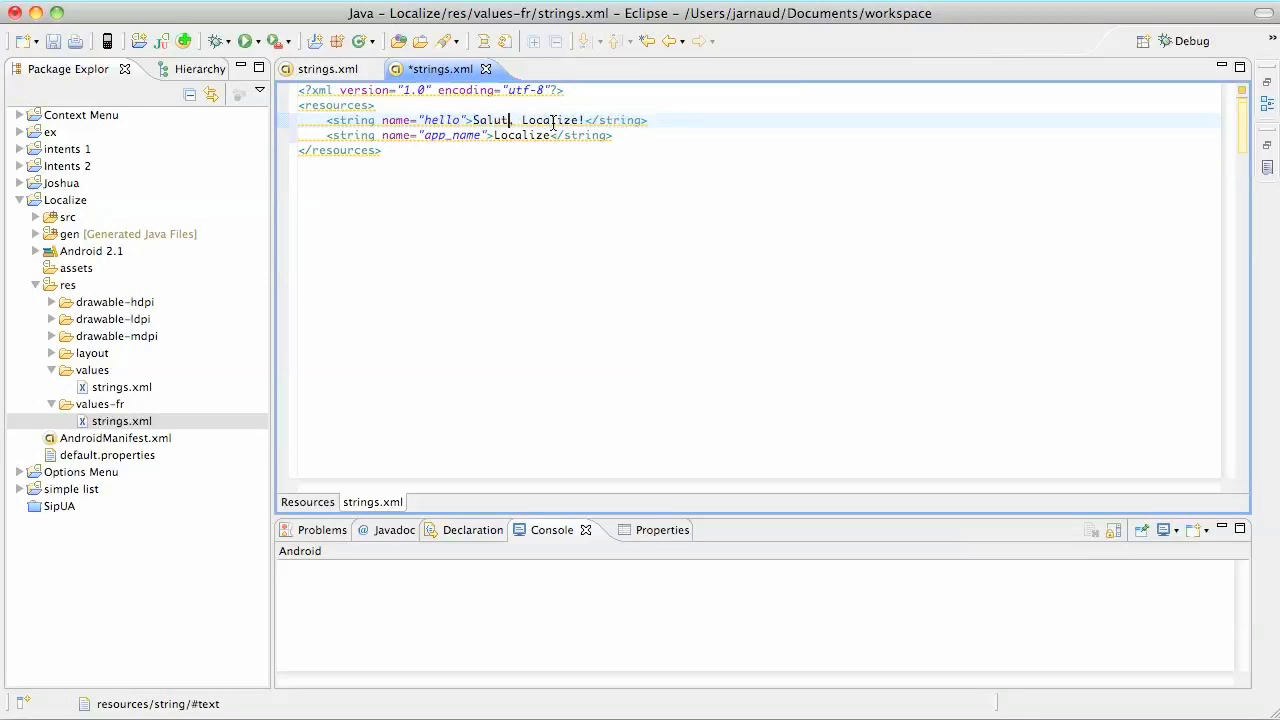
text(le Monde)
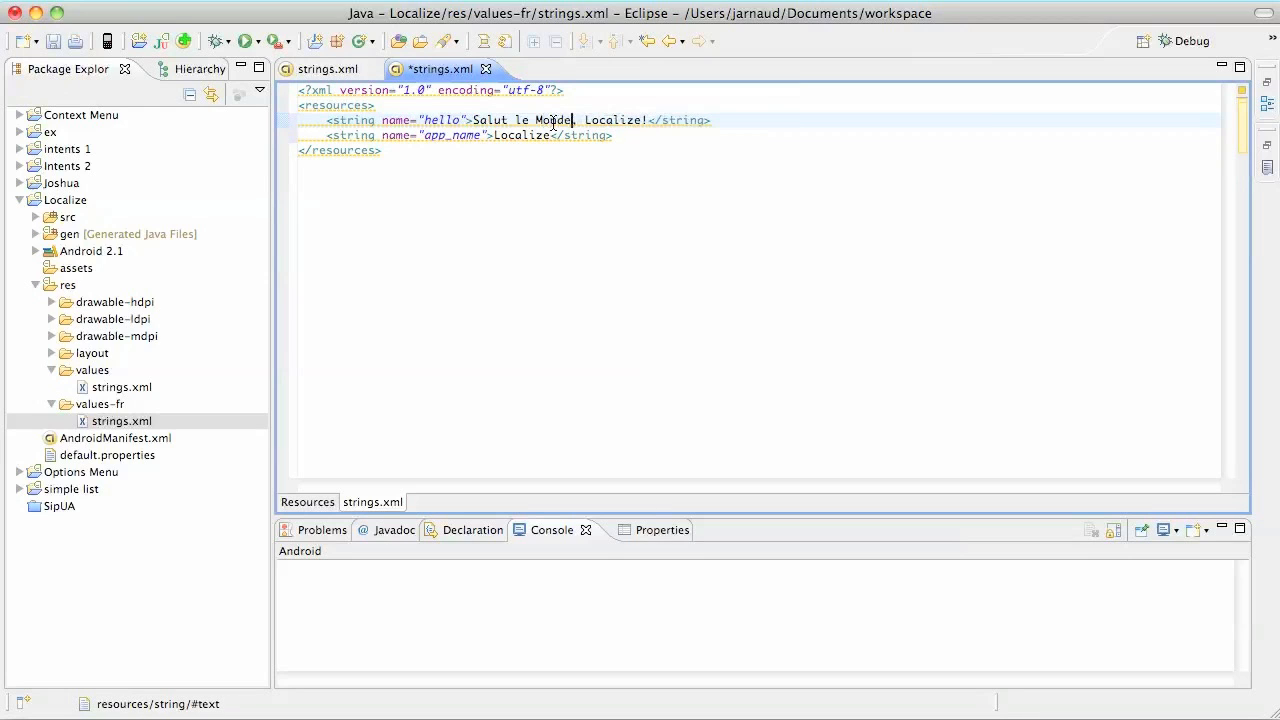
key(Cmd+s)
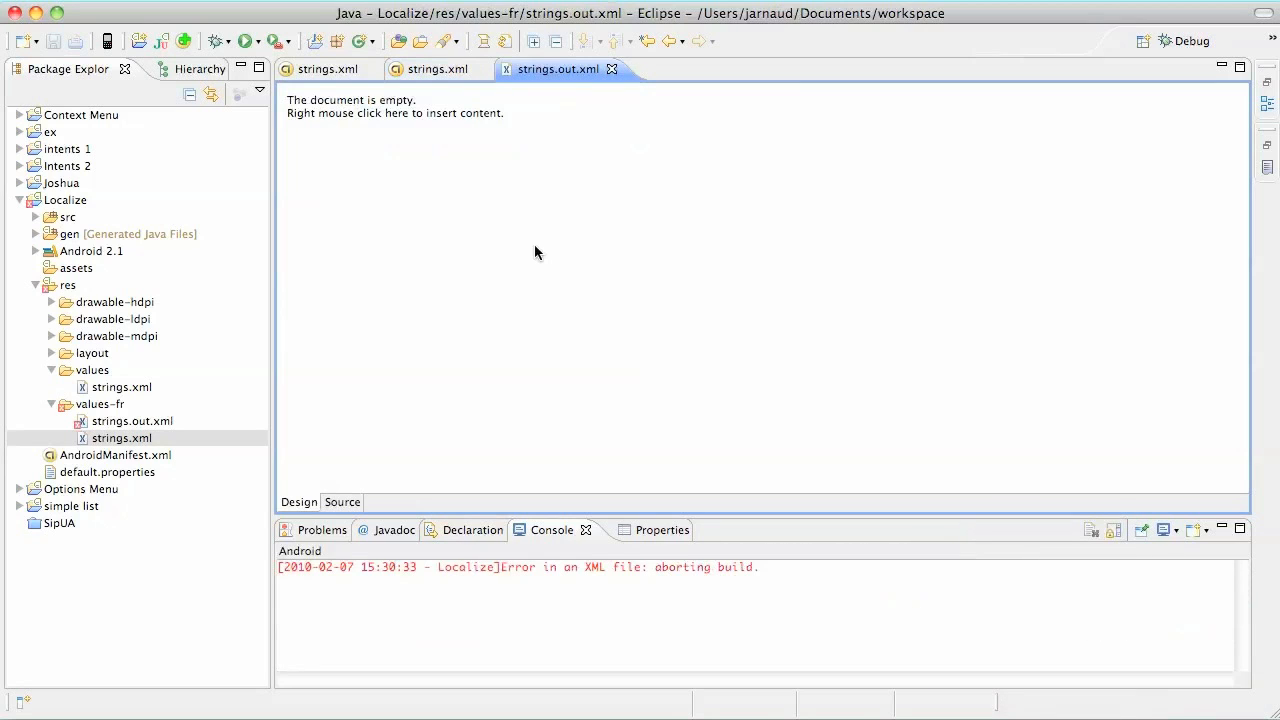
mouse_move(612, 70)
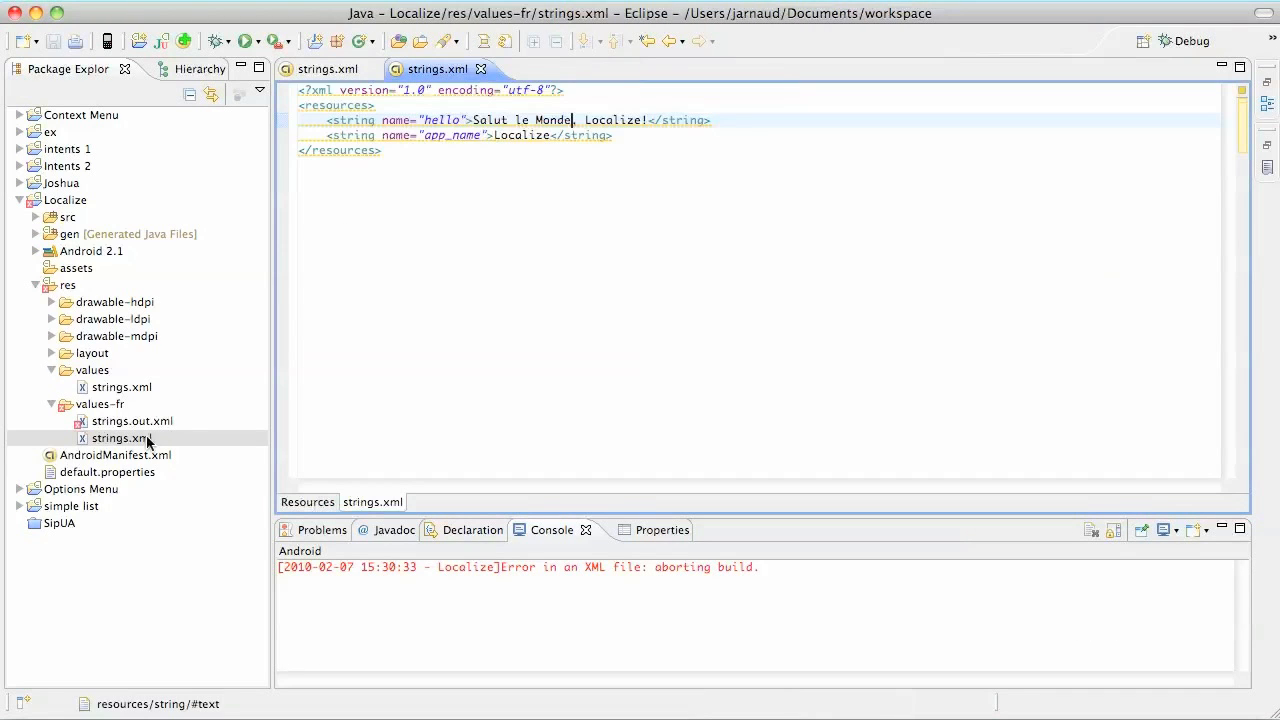
- Delete the stray strings.out.xml from values-fr via its context menu
right_click(132, 420)
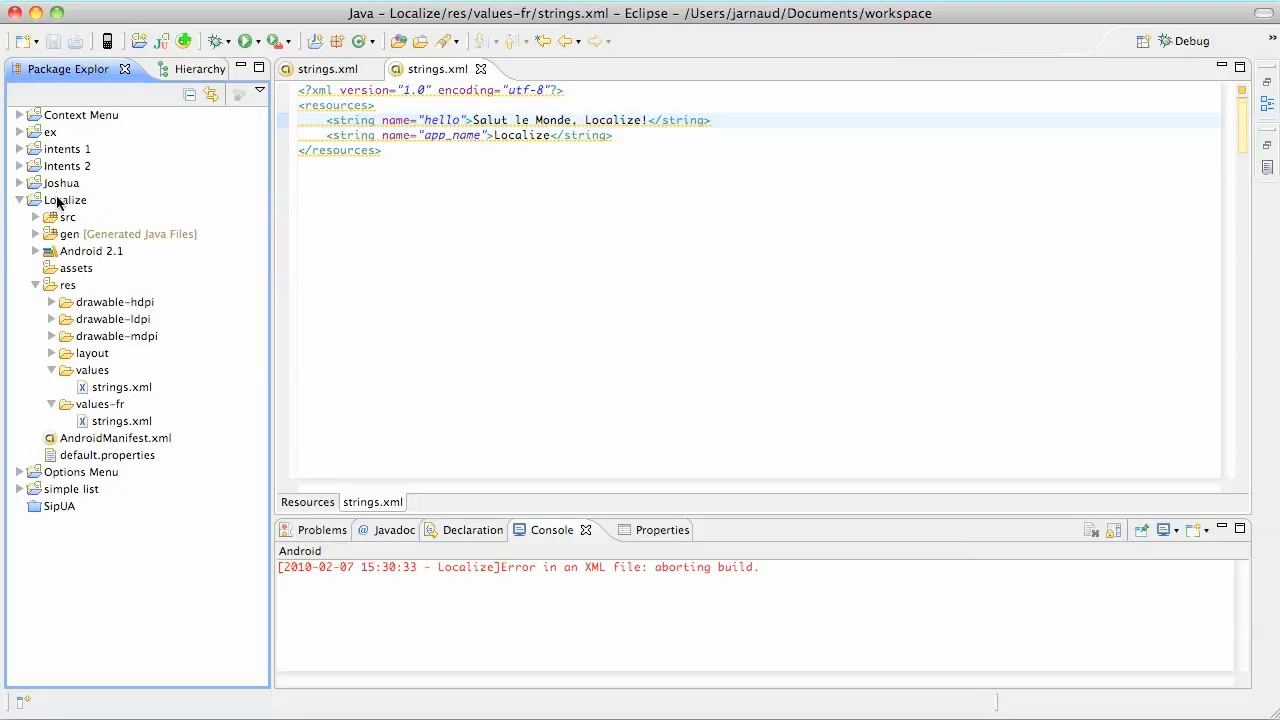
- Run the Localize project as an Android Application in the emulator
right_click(64, 200)
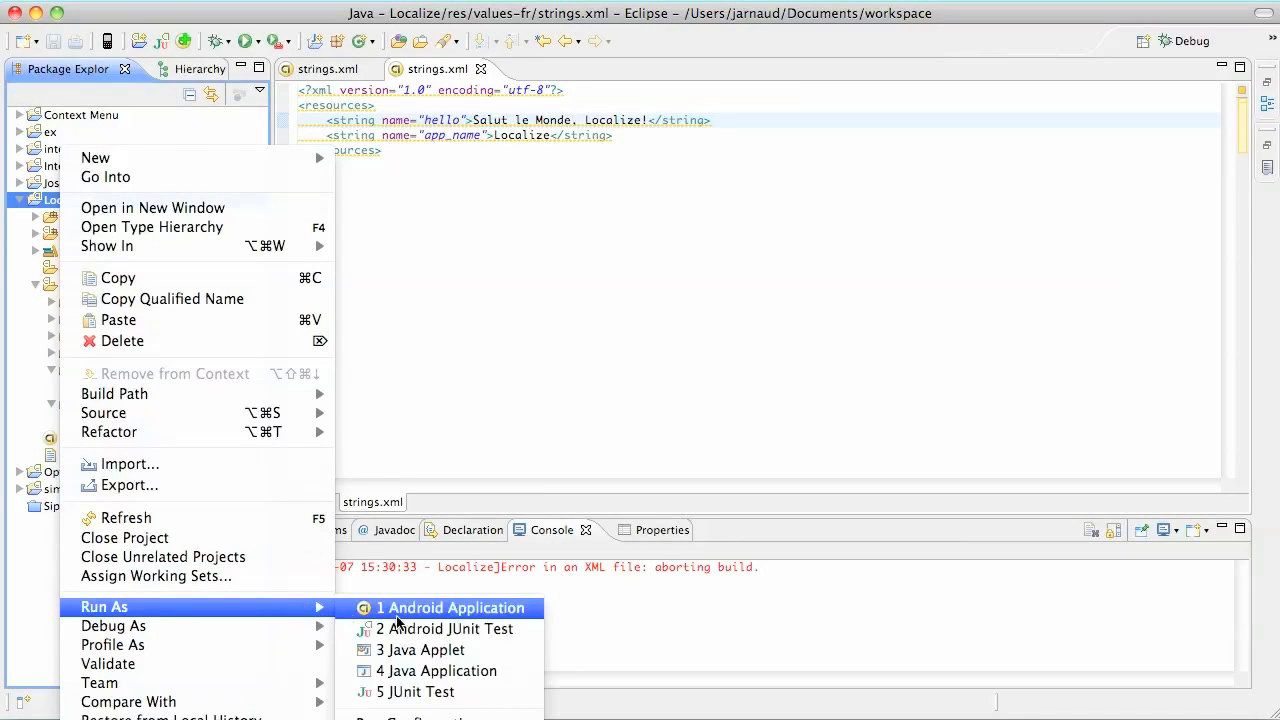
click(444, 608)
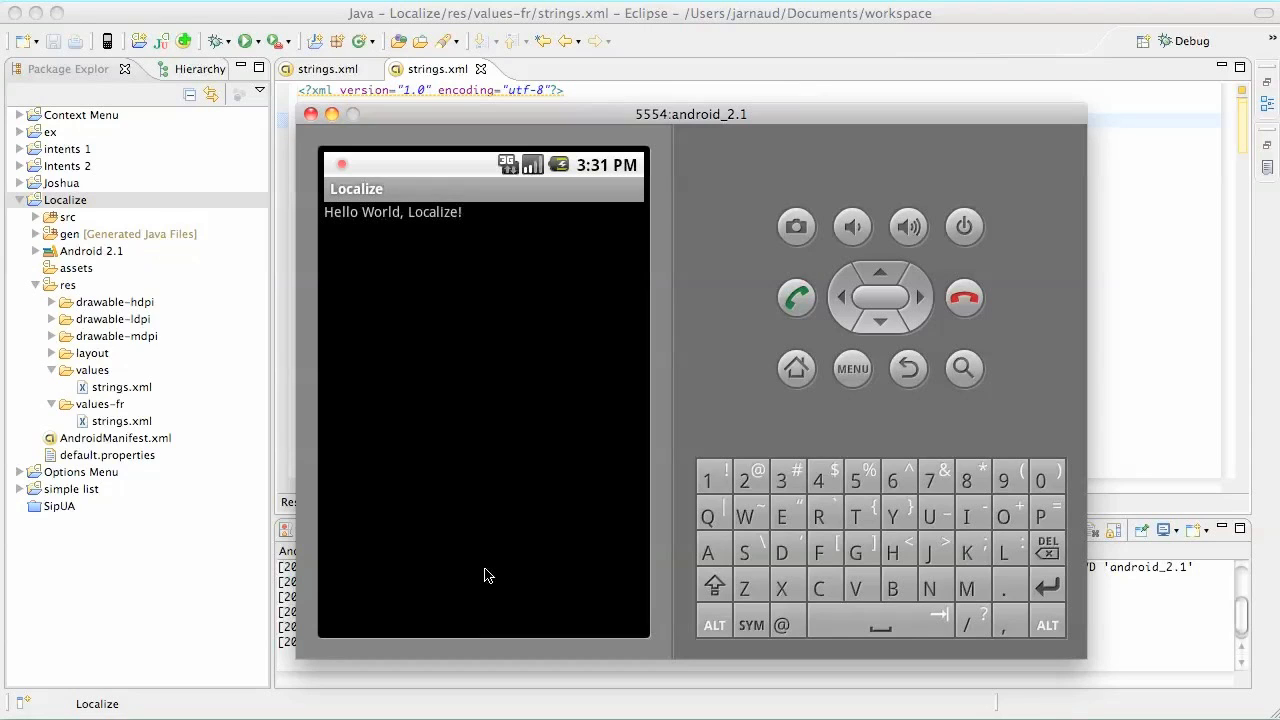
mouse_move(500, 532)
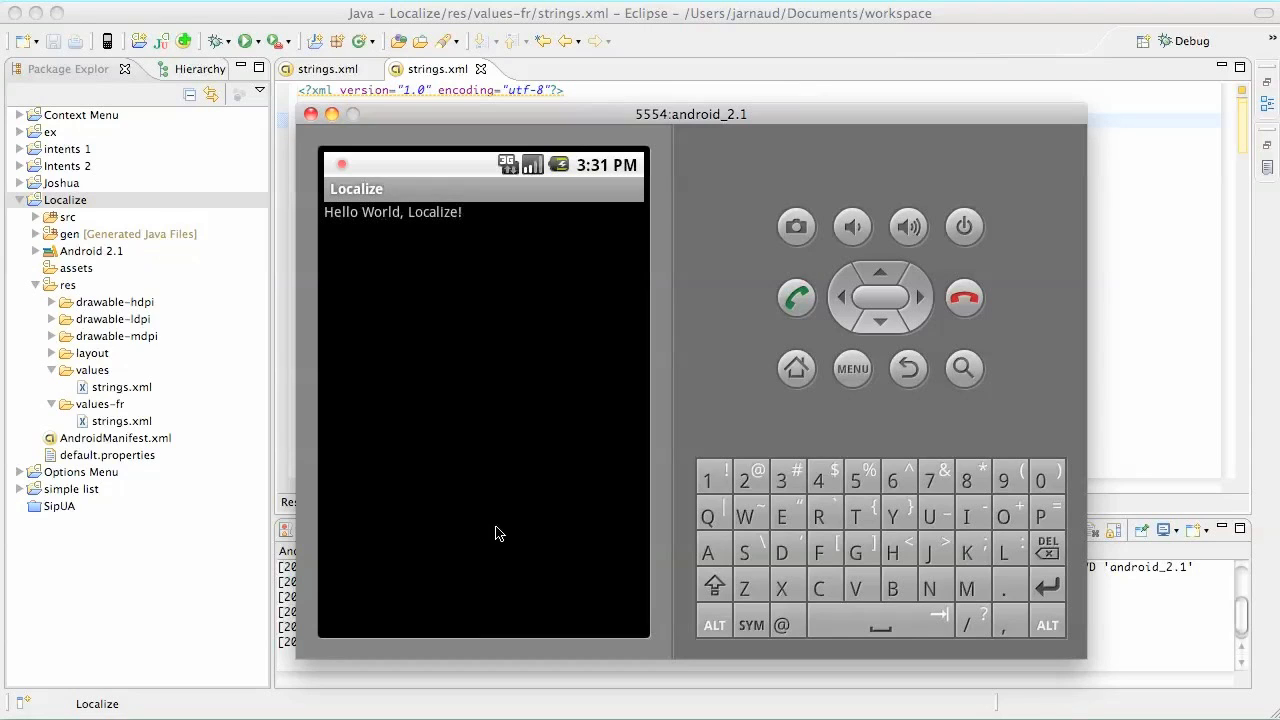
mouse_move(710, 452)
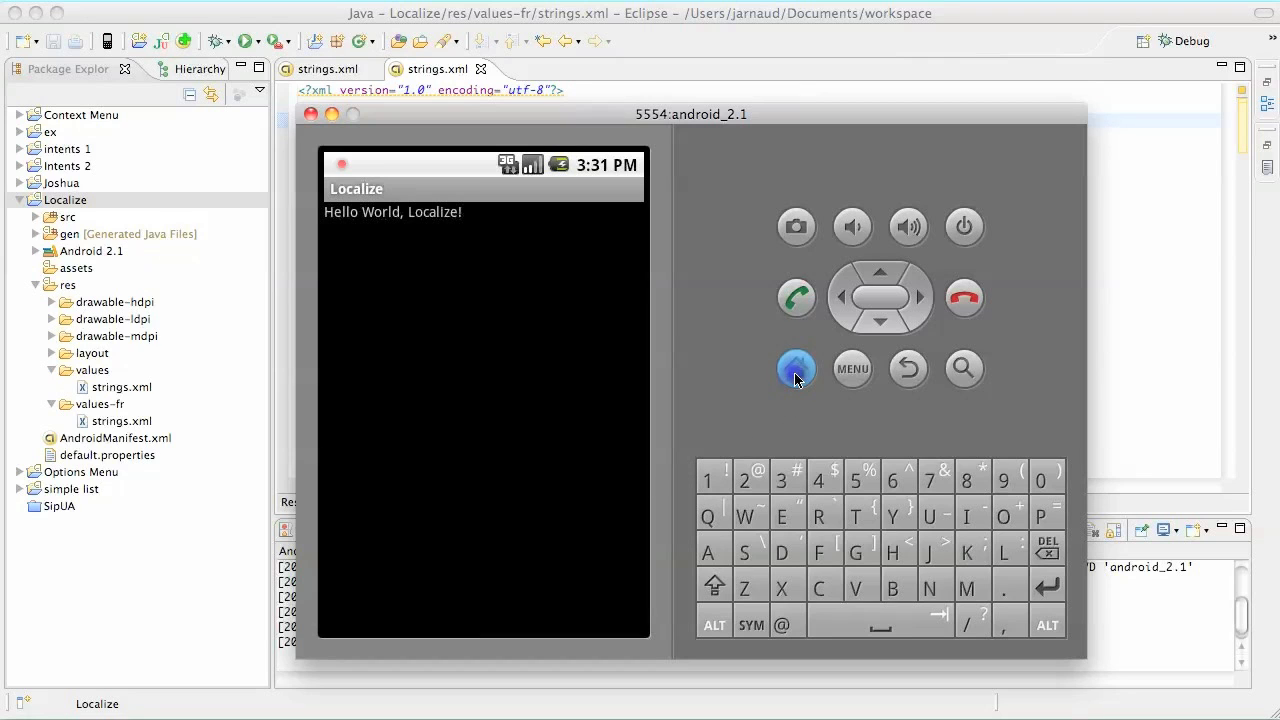
- From the home screen, go into Settings > Language & keyboard
click(796, 368)
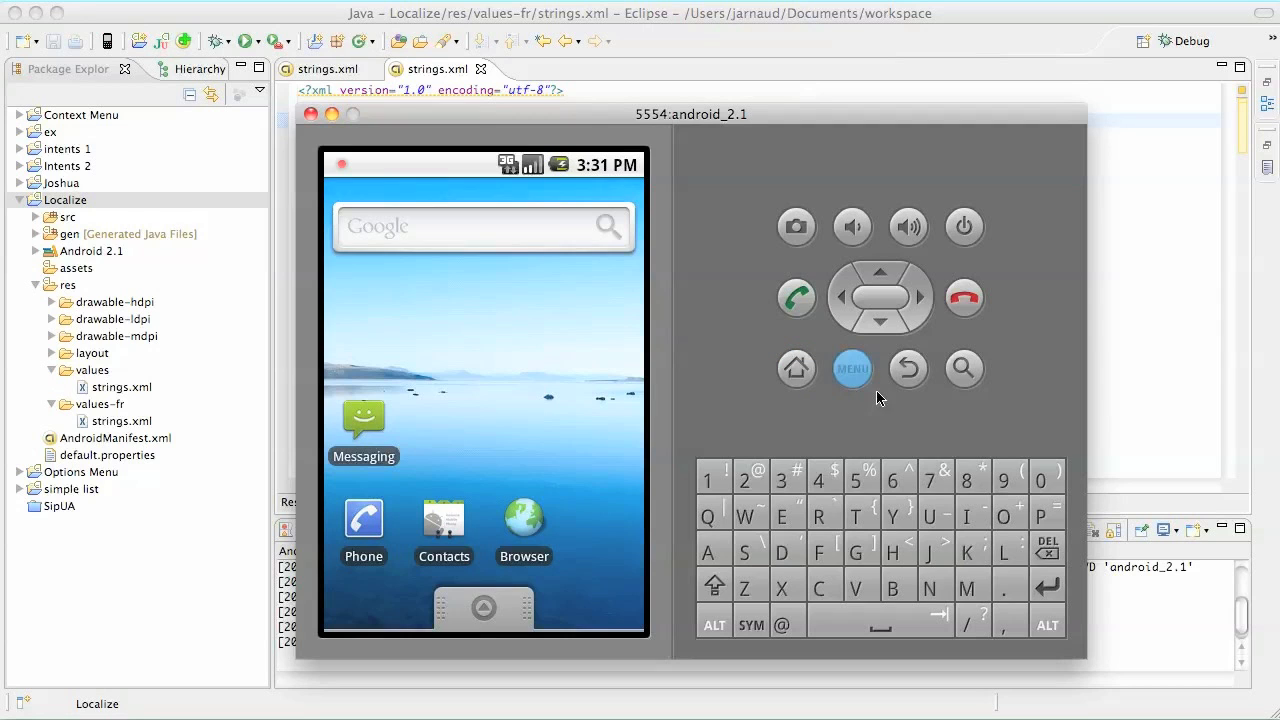
click(852, 368)
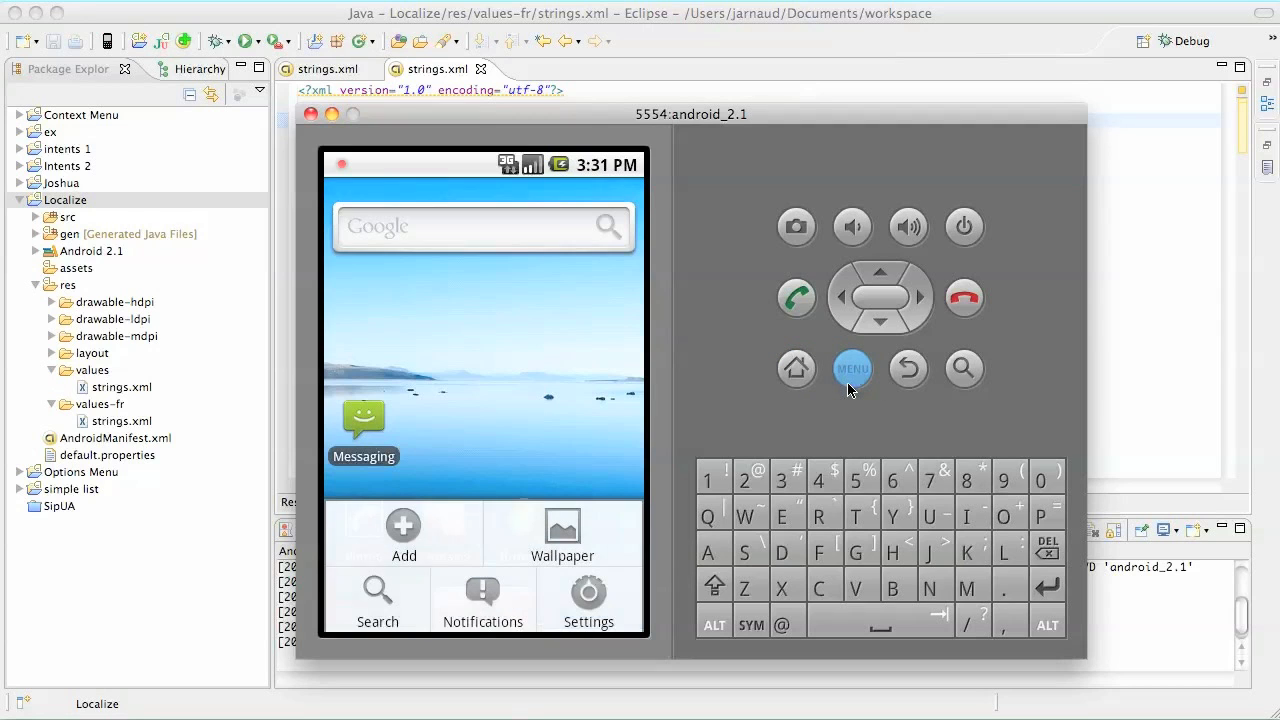
click(588, 596)
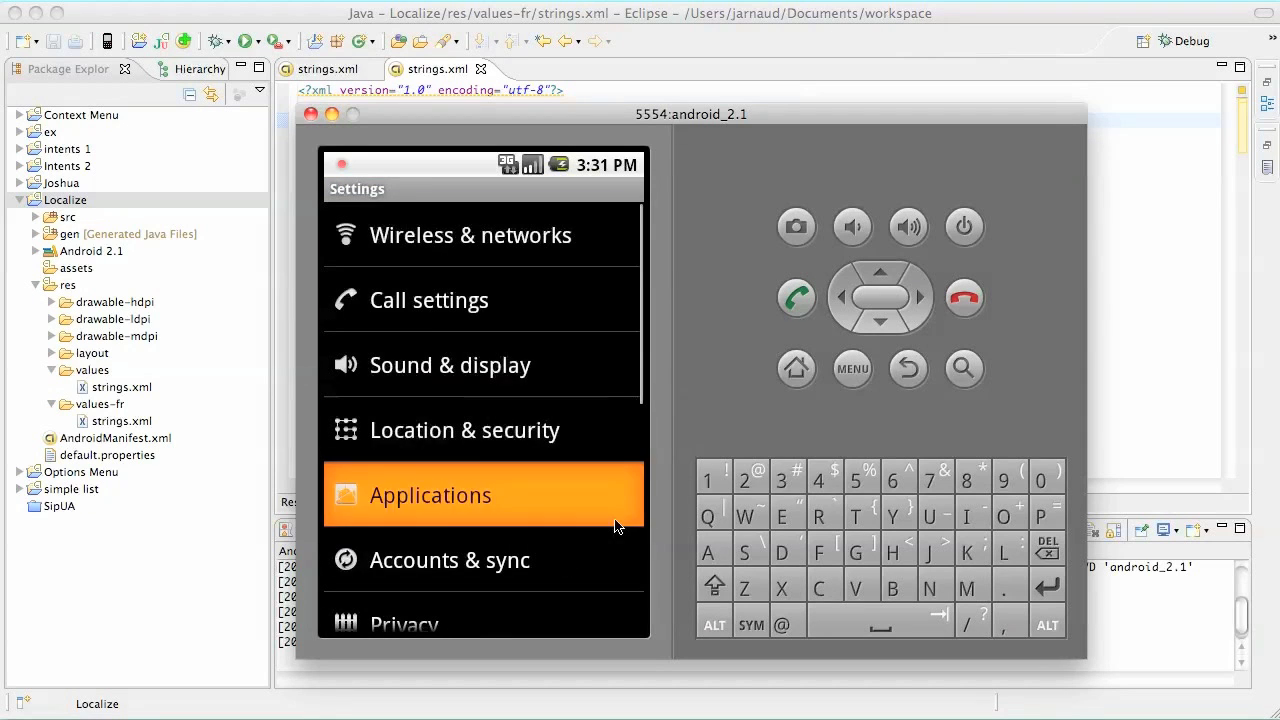
scroll(down, 3)
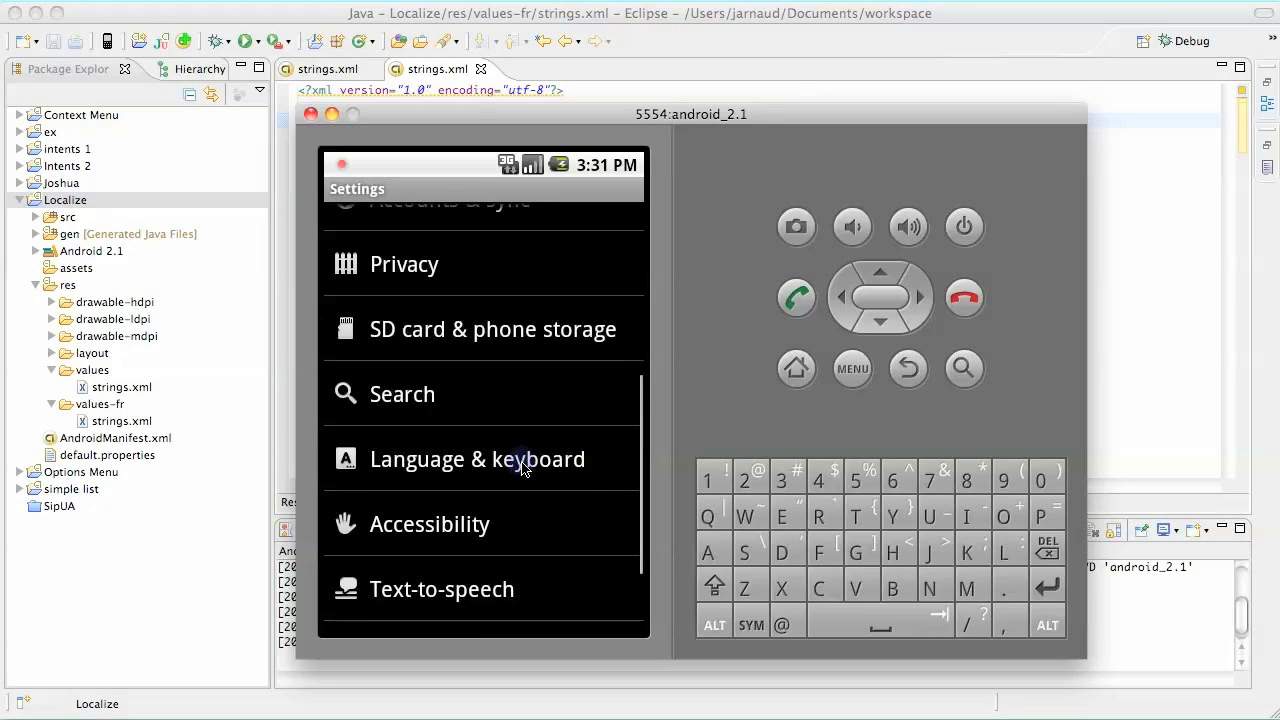
click(476, 458)
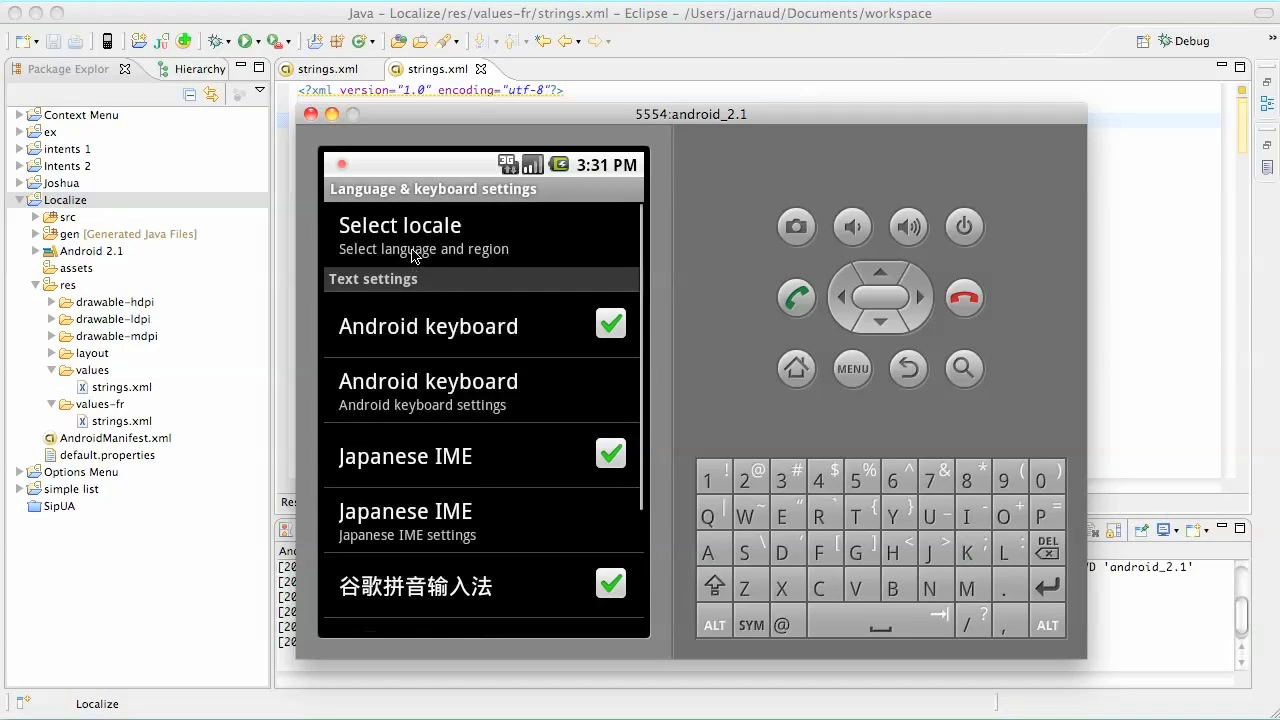
- Select locale Français (France) and return to the now-French home screen
click(400, 236)
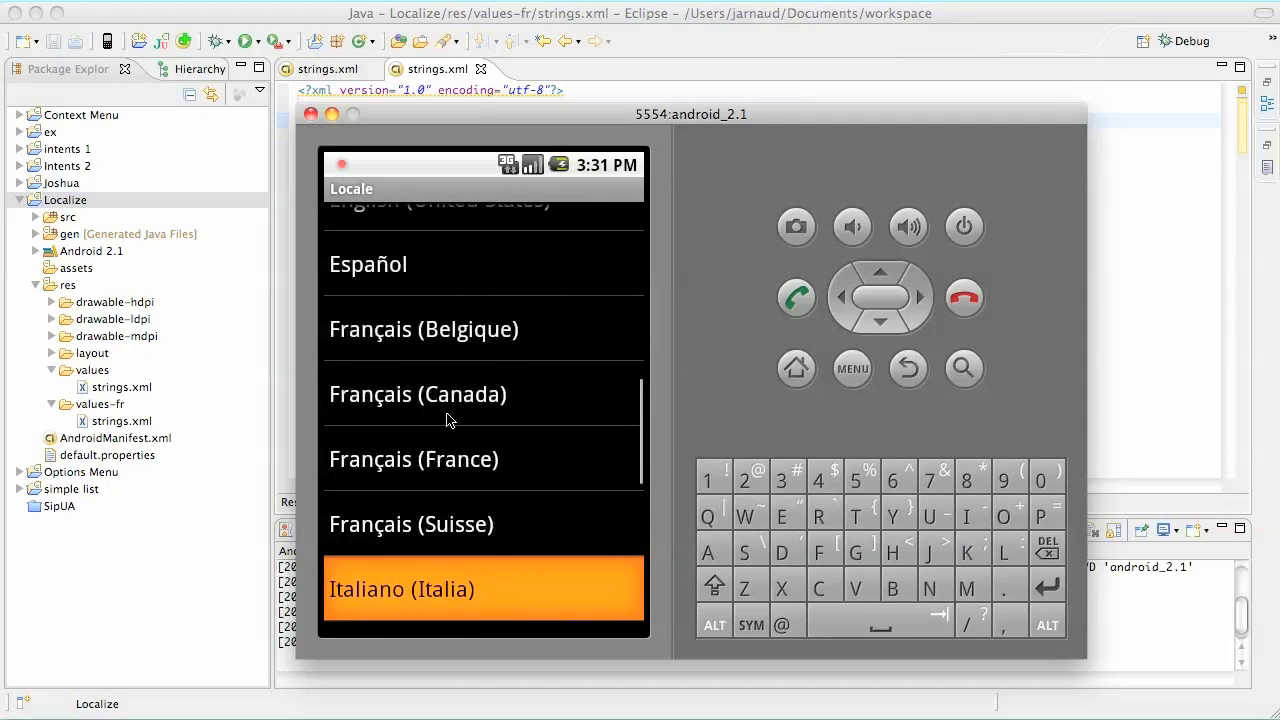
click(484, 588)
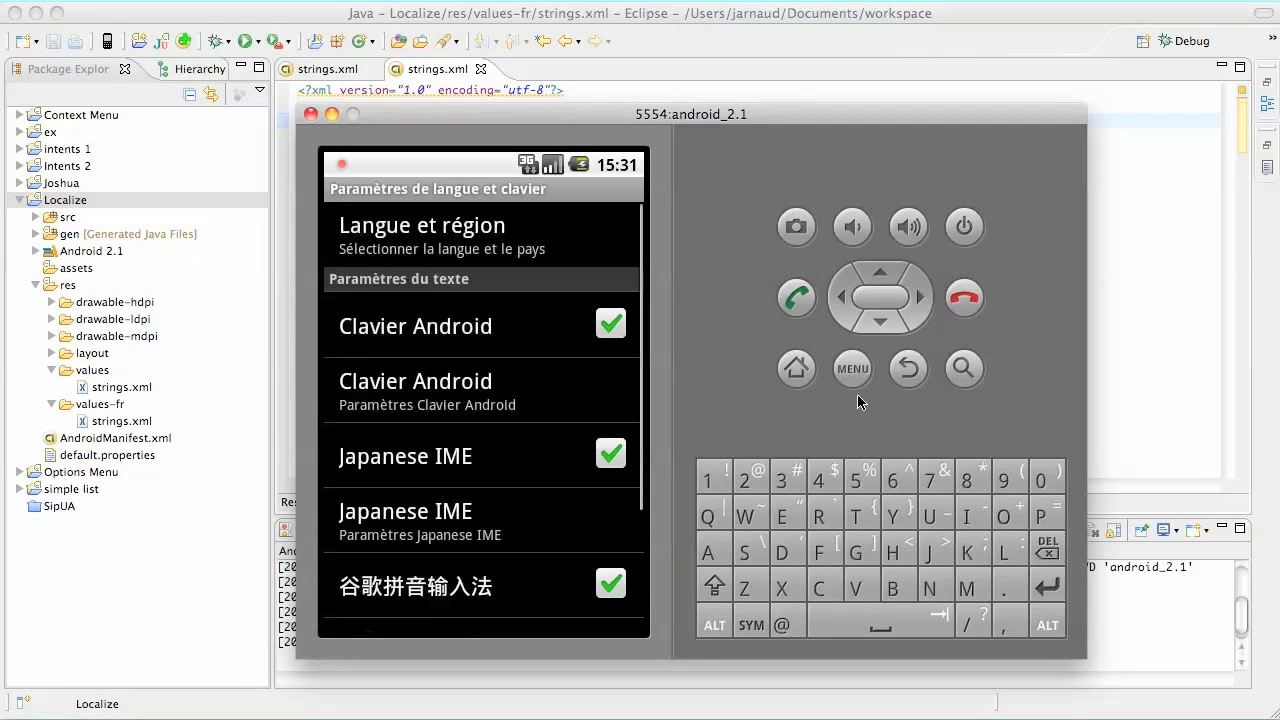
click(796, 368)
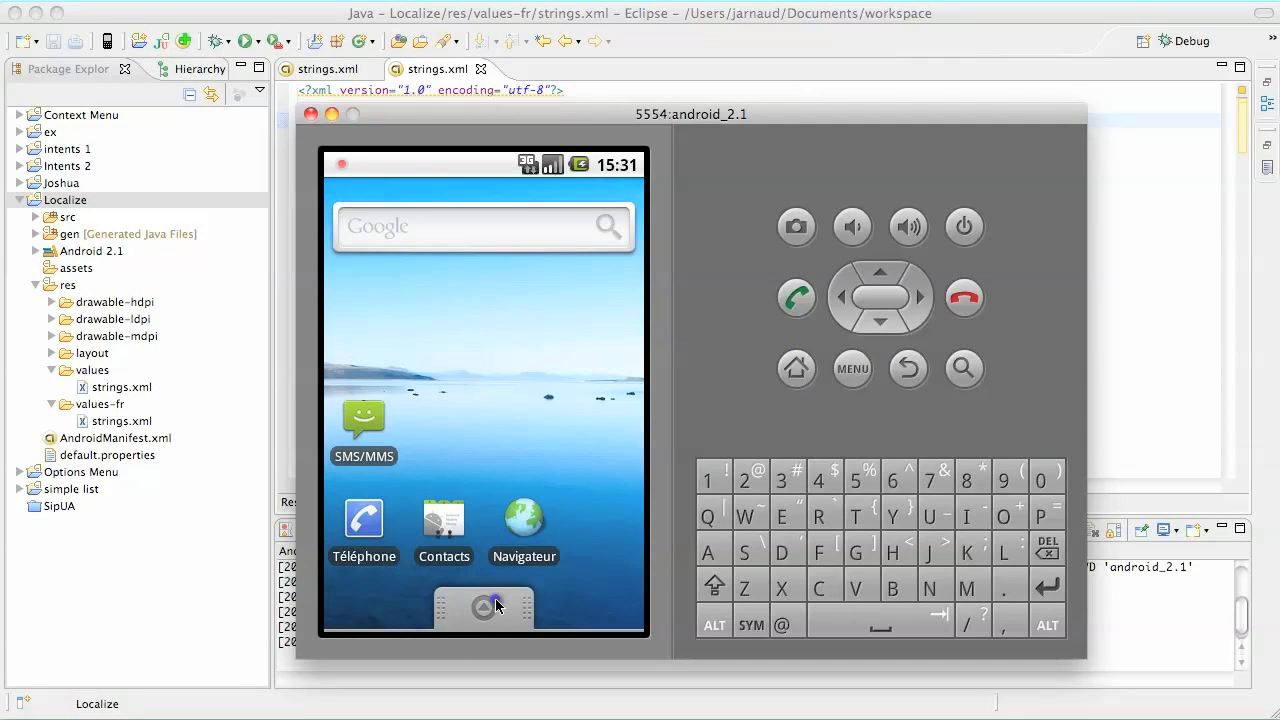
mouse_move(482, 608)
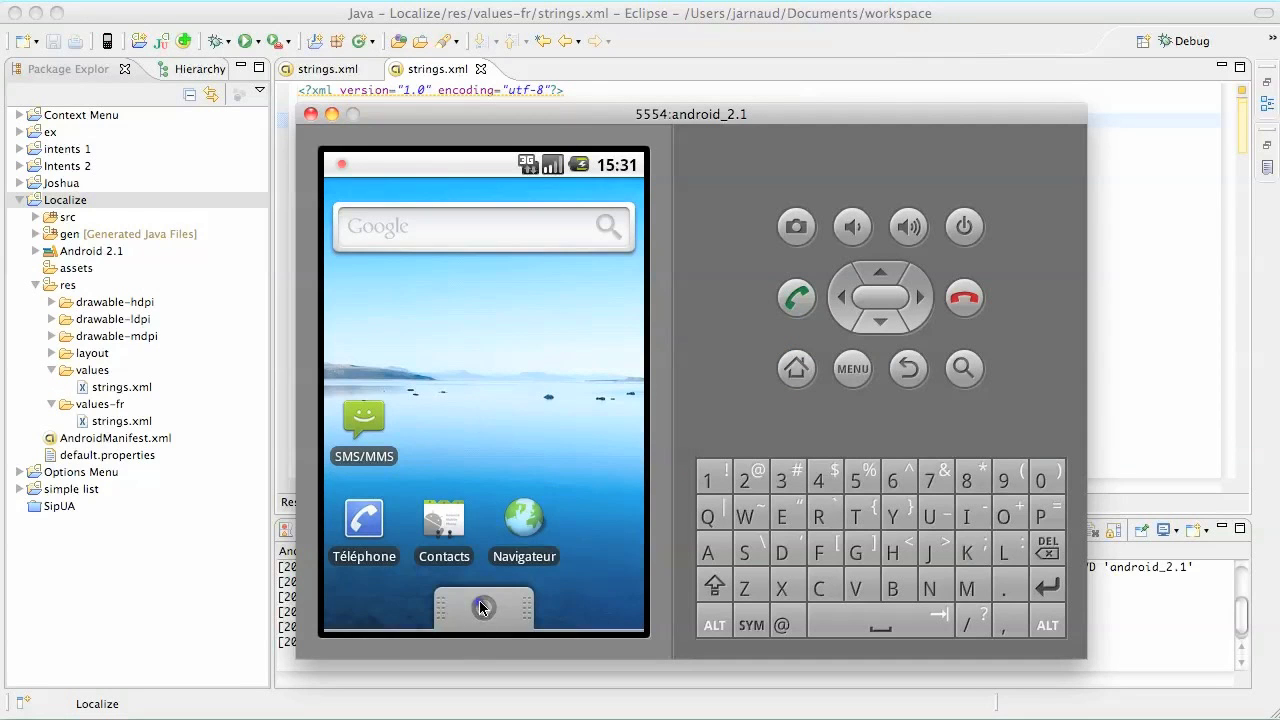
- Launch Localize from the app list, then expand drawable-hdpi in Eclipse to show icon.png
click(484, 608)
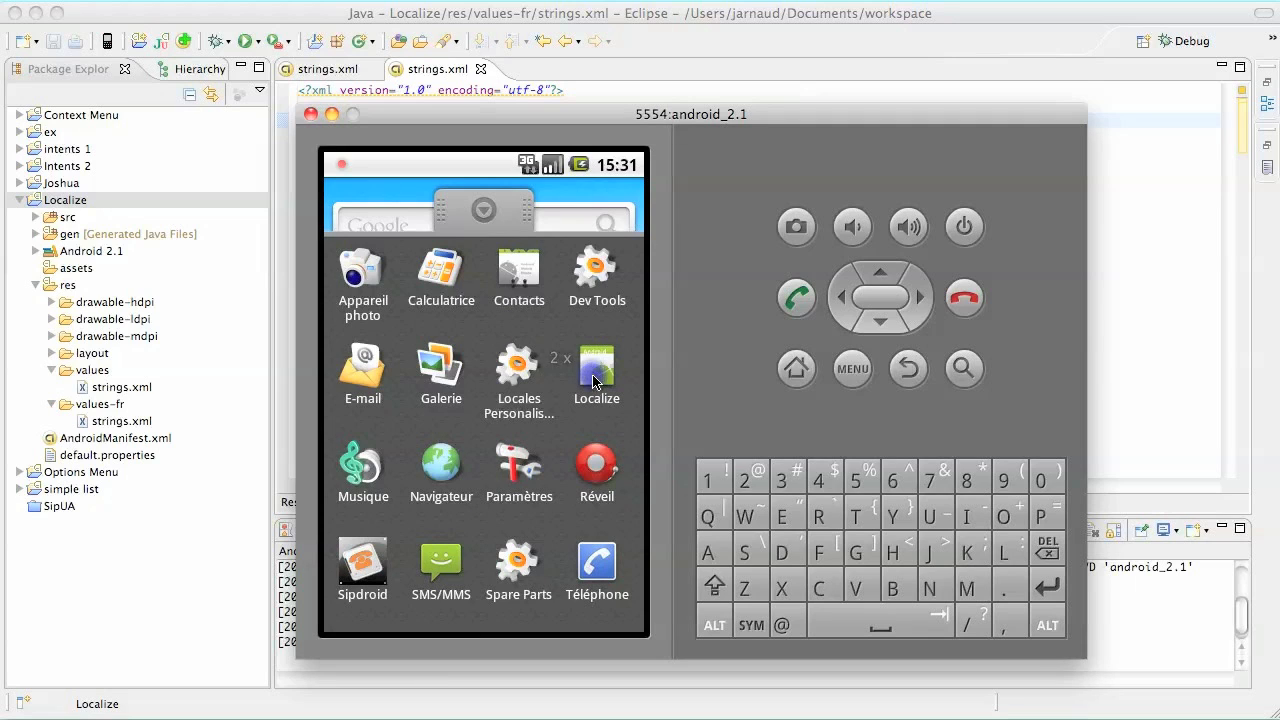
click(596, 370)
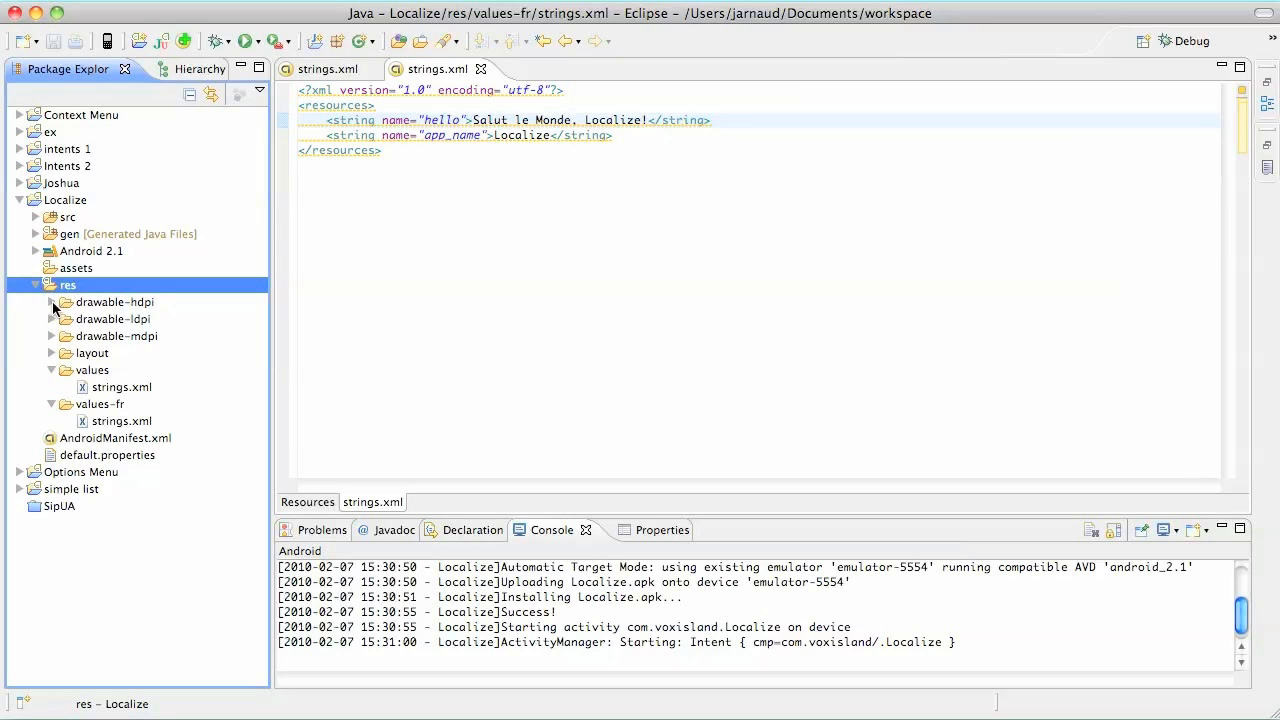
click(52, 302)
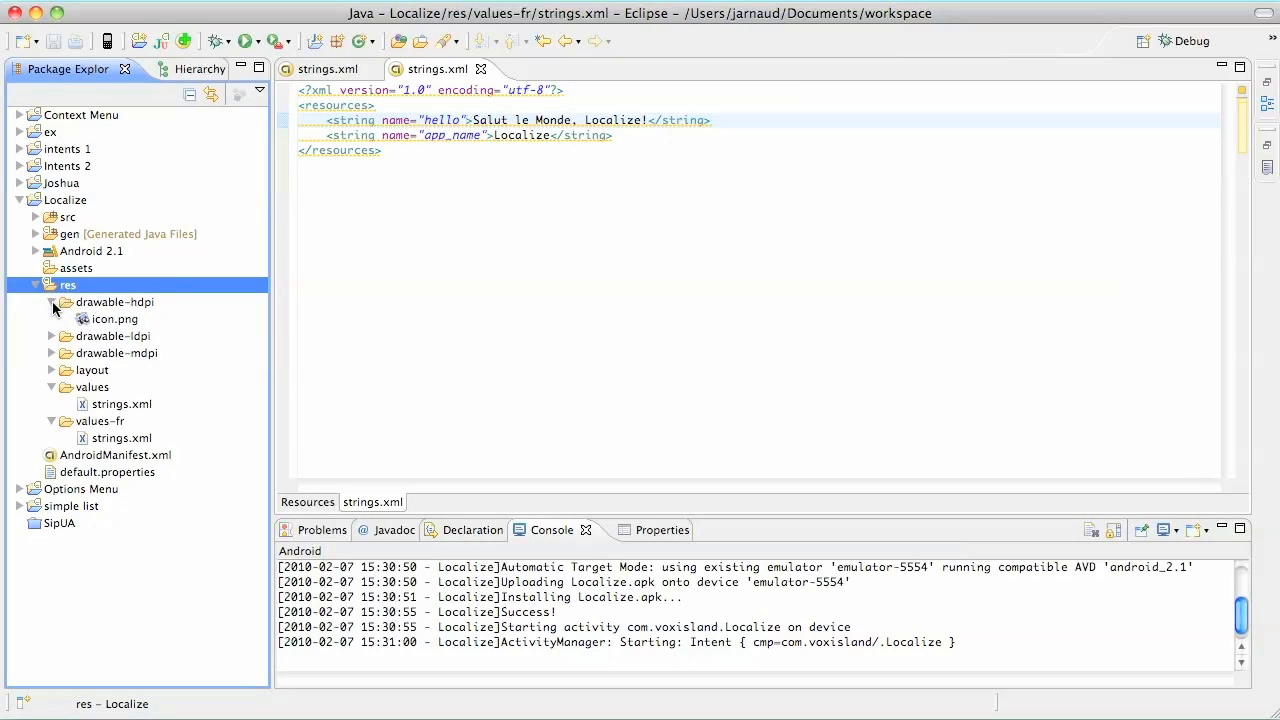